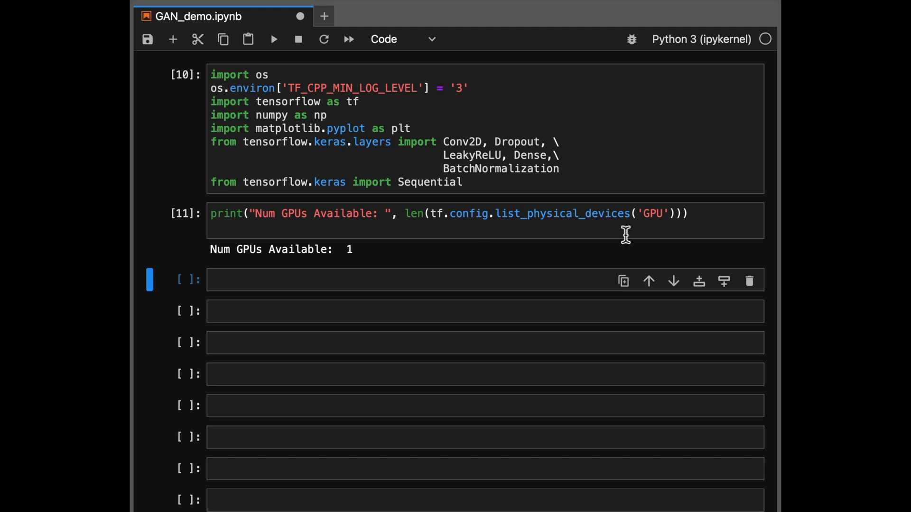
mouse_move(625, 235)
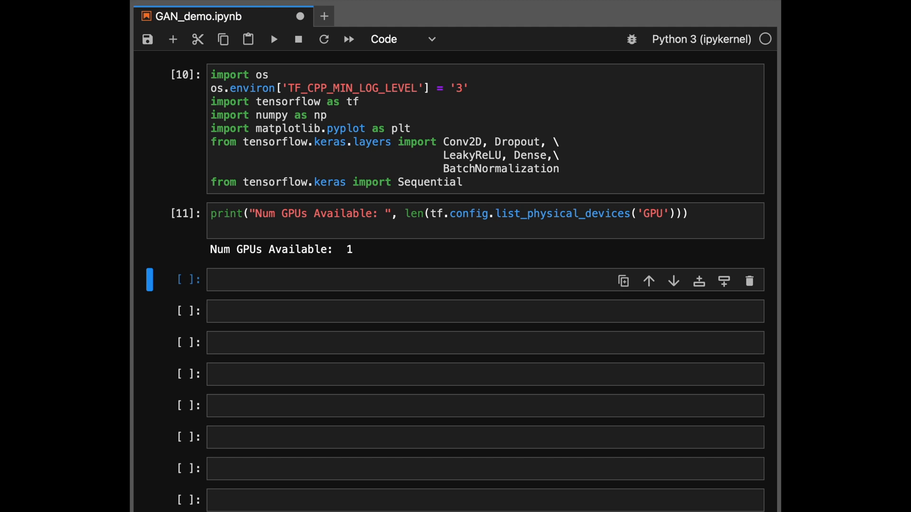
- Select the empty cell below the GPU check to add the strategy and data-loading code
left_click(407, 280)
type("# Load the data")
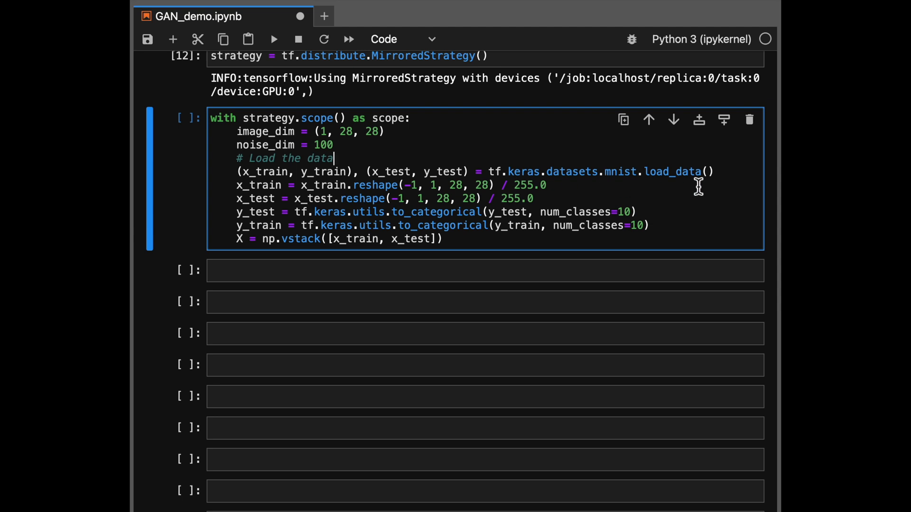
- Comment the reshape, one-hot label and stacking lines, then start plt.imshow(X[0][0])
type("# reshape")
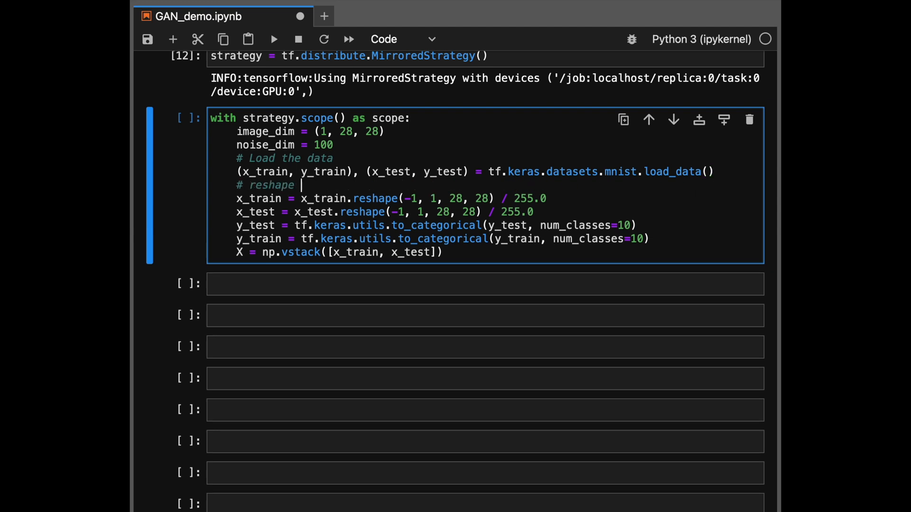
type("and")
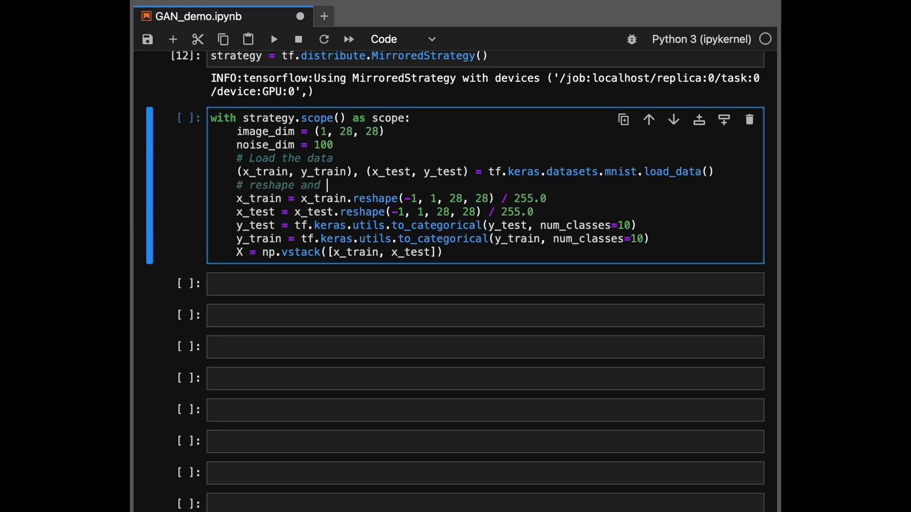
type("resize it")
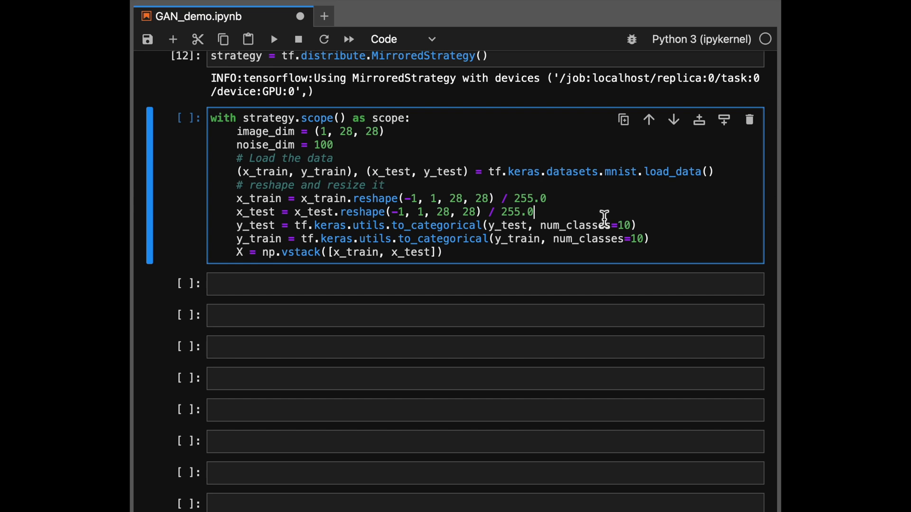
type("# one hot e")
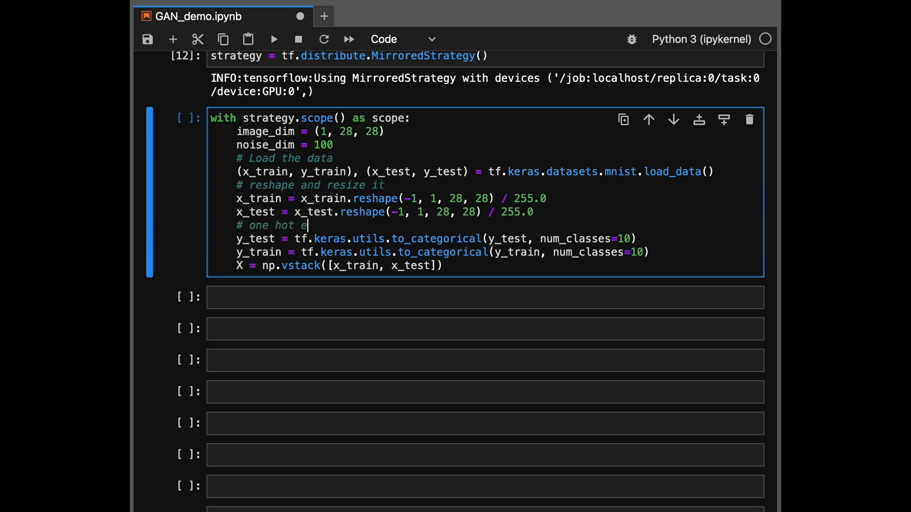
type("ncode the labels")
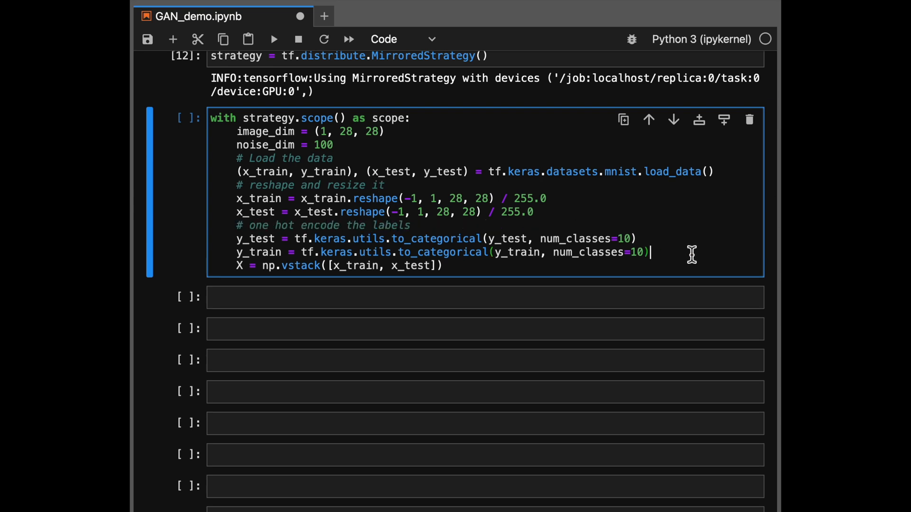
type("# put it into one variable")
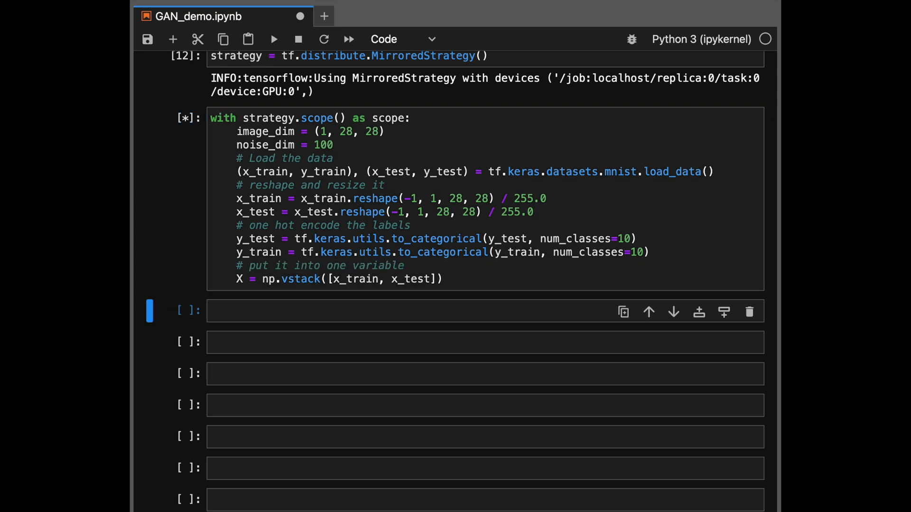
type("plt.imshow(X[0][0")
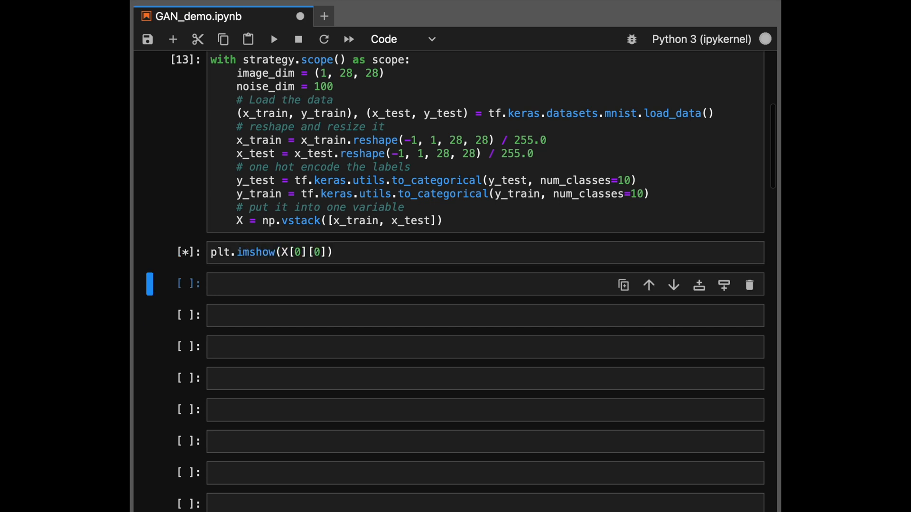
- Change the plotted index to X[900][0] to display image 900
left_click(273, 38)
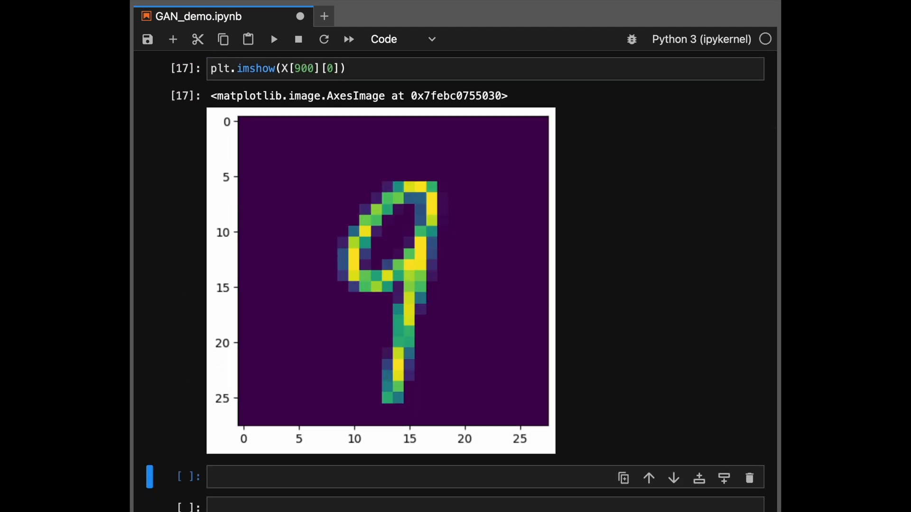
mouse_move(596, 147)
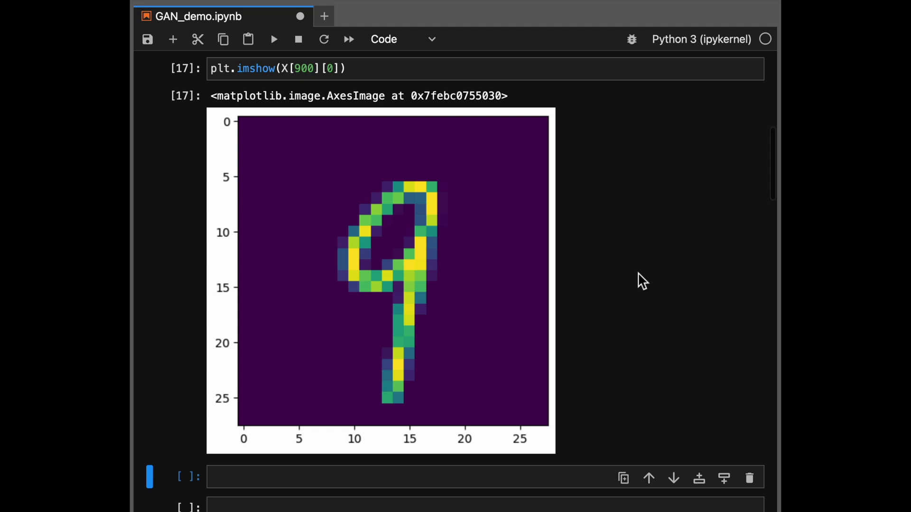
scroll("down", 3)
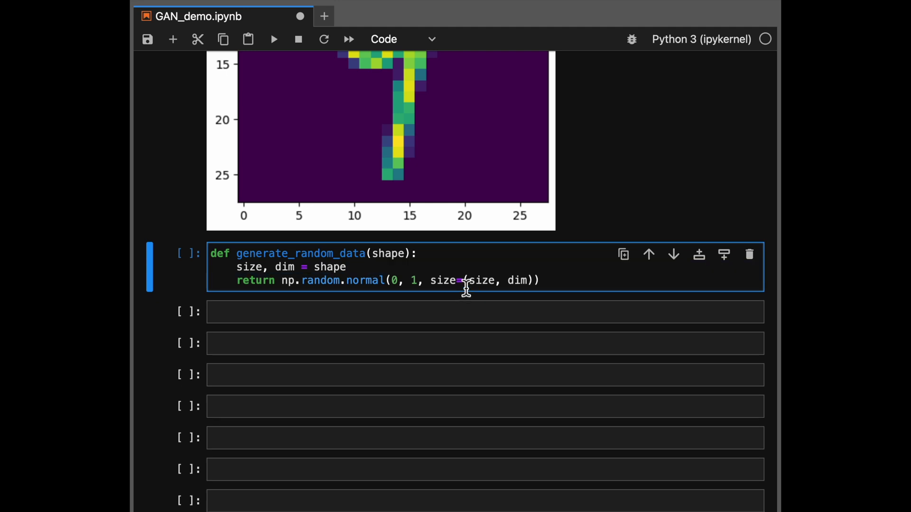
- Comment generate_random_data as generating noise of shape dim
type("# generate")
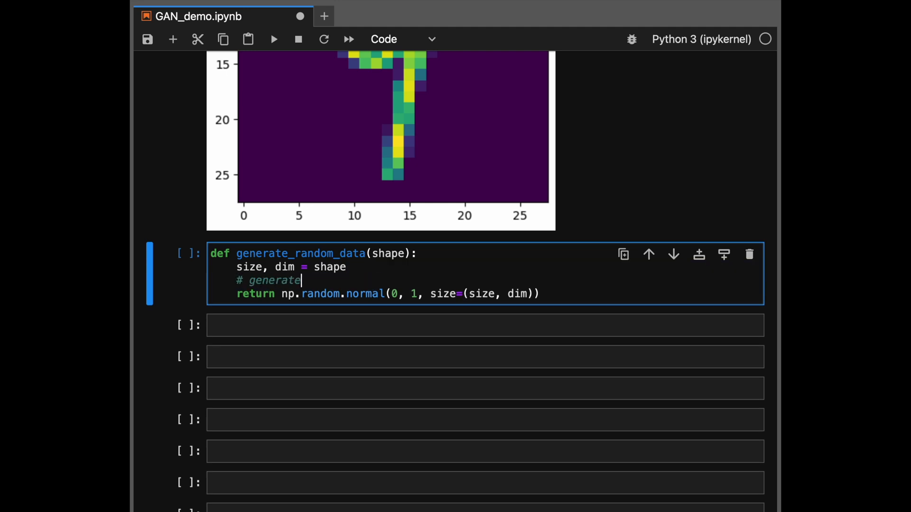
type("s noise of shape (size, d")
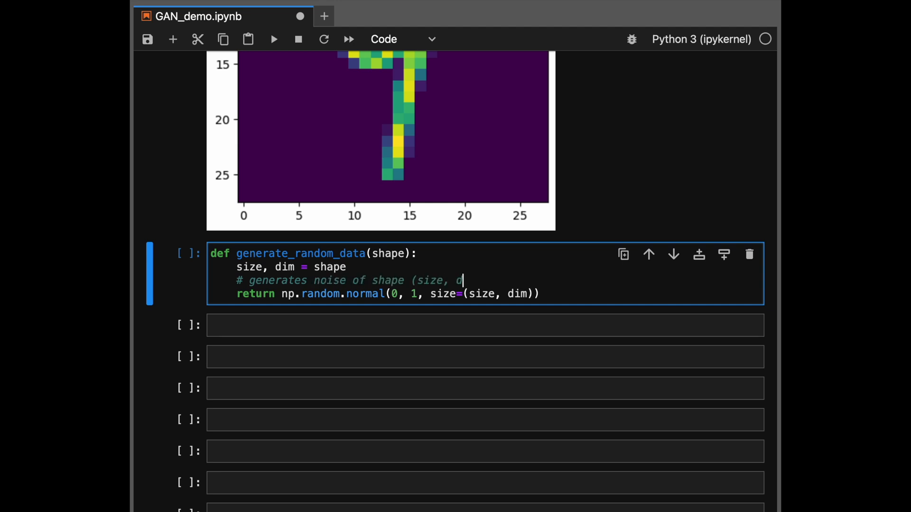
type("im)")
left_click(485, 325)
type("generate_random_data((2, 2))")
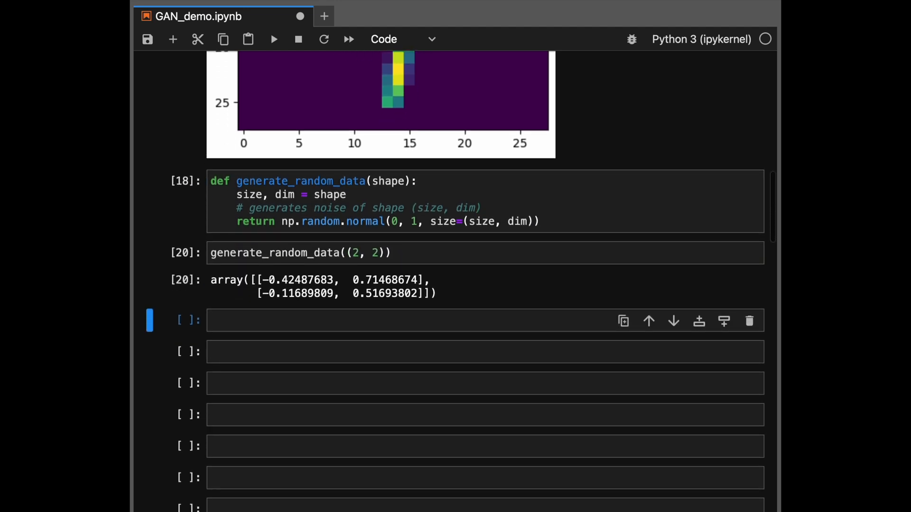
- Note the generate_random_data((2, 2)) test result as '# Mean 0 and stddev 1'
left_click(393, 221)
type(" #")
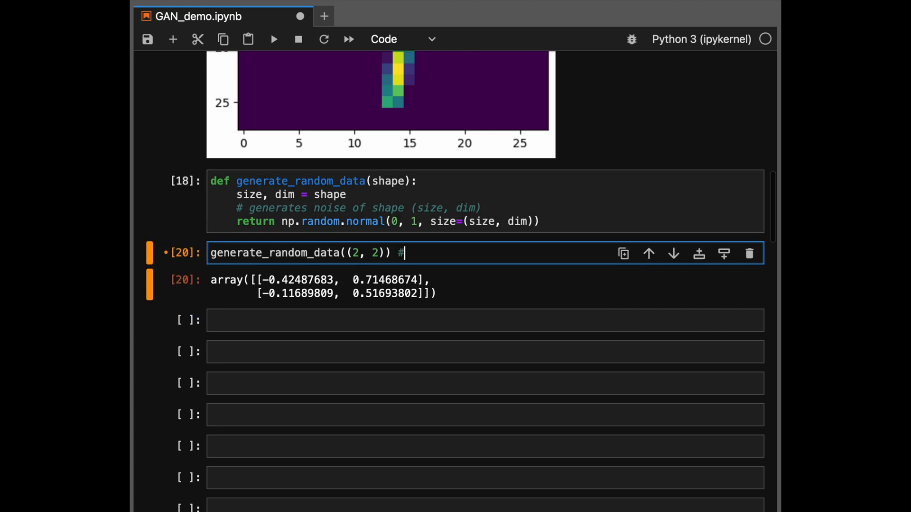
type("Mean 0 a")
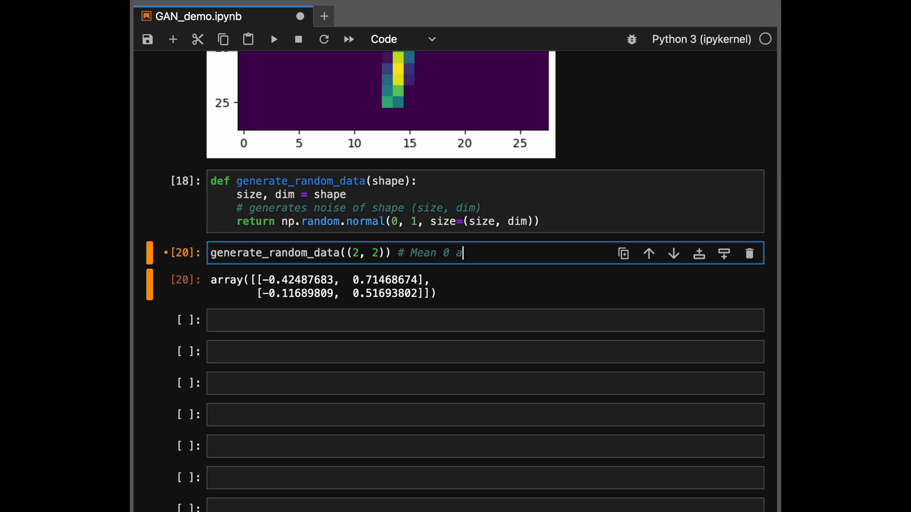
type("nd stddev 1")
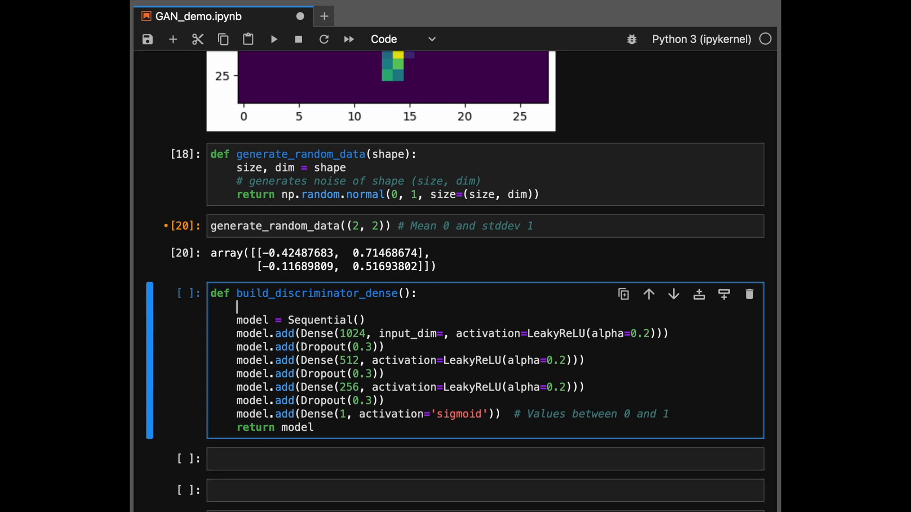
- Give the dense discriminator a docstring: Dense layers with dropouts and Leaky ReLU activation
type("\"\"\" De")
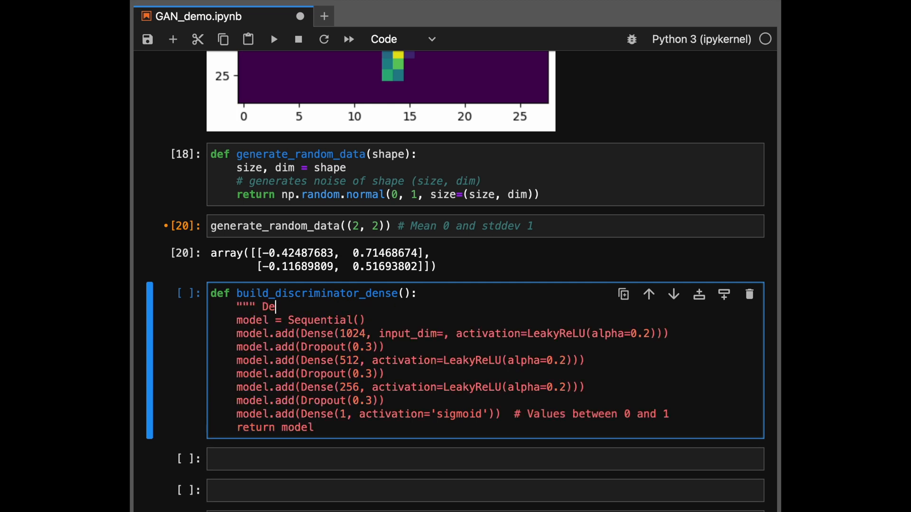
type("nse Layers")
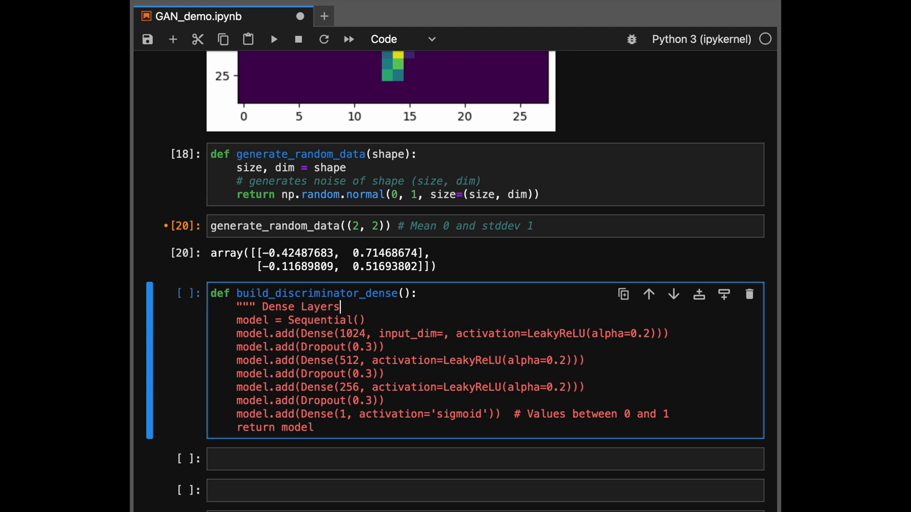
key("BackSpace")
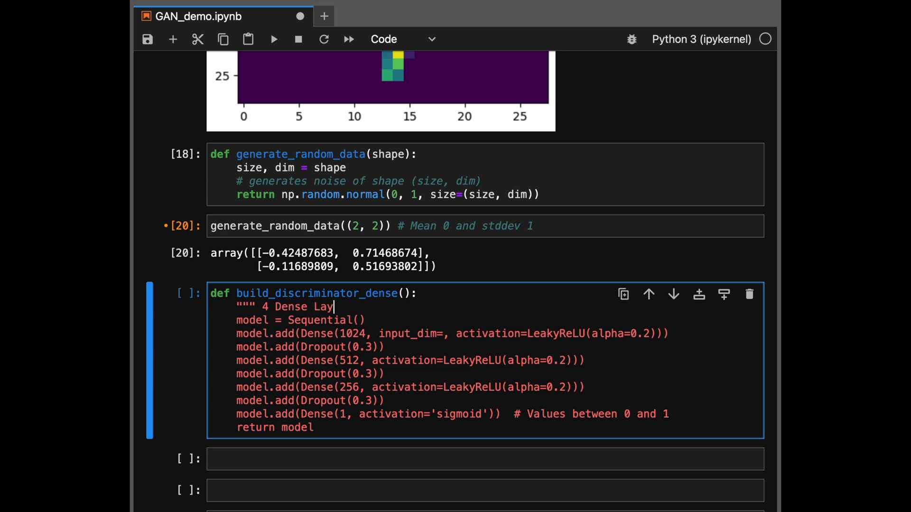
type("ers \"\"\"")
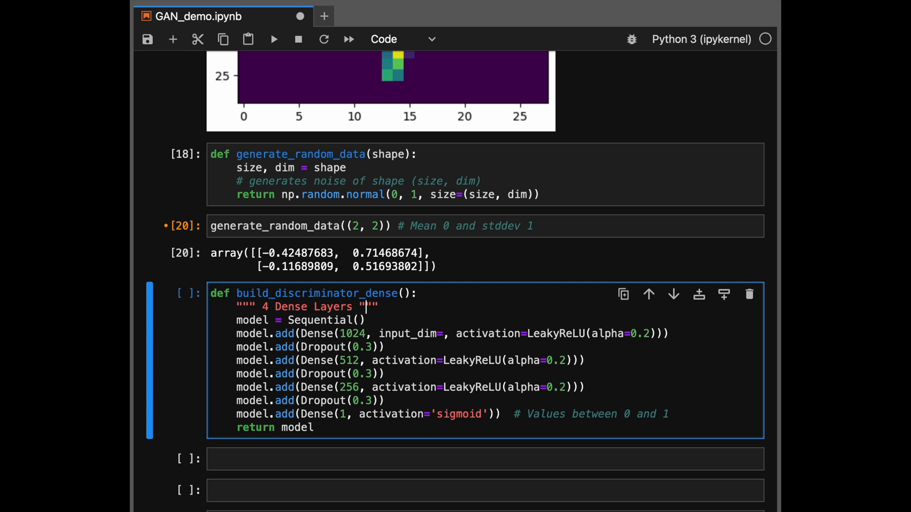
type("with d")
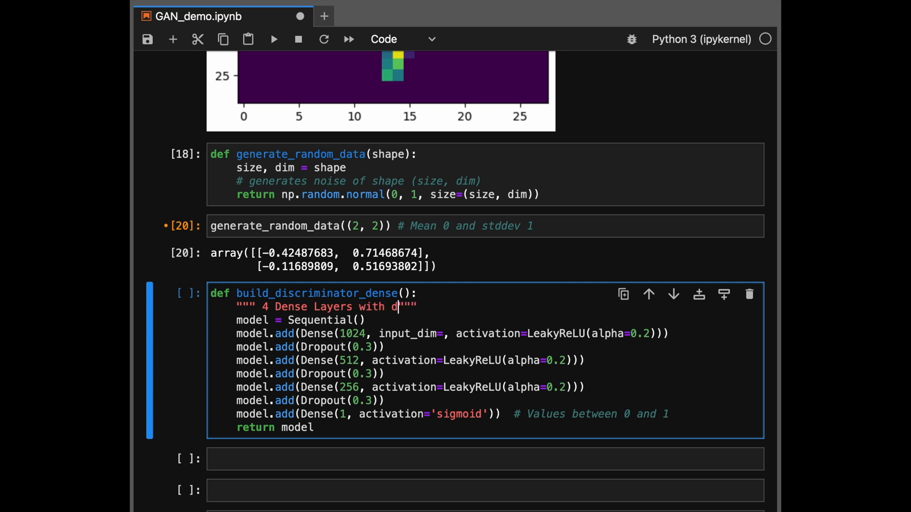
type("ropouts")
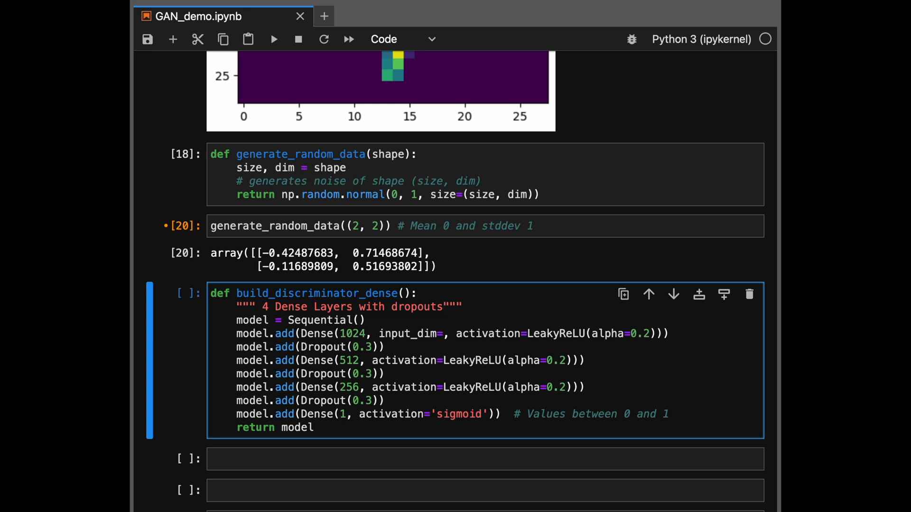
type("a")
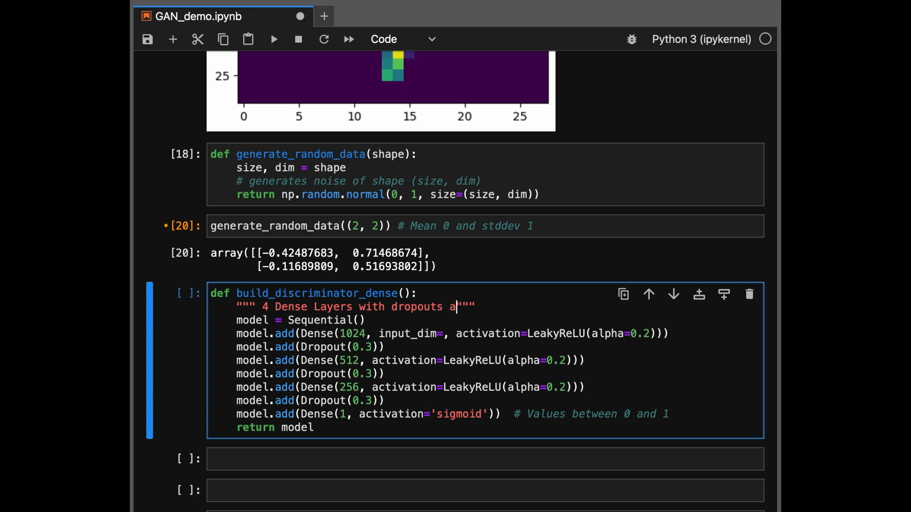
type("nd Leaky Re")
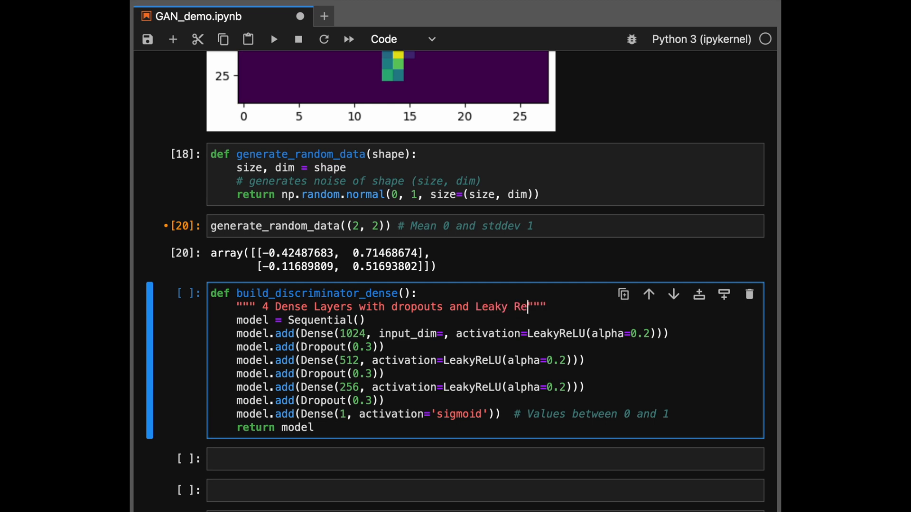
type("LU Activation")
left_click(453, 333)
type("(100,")
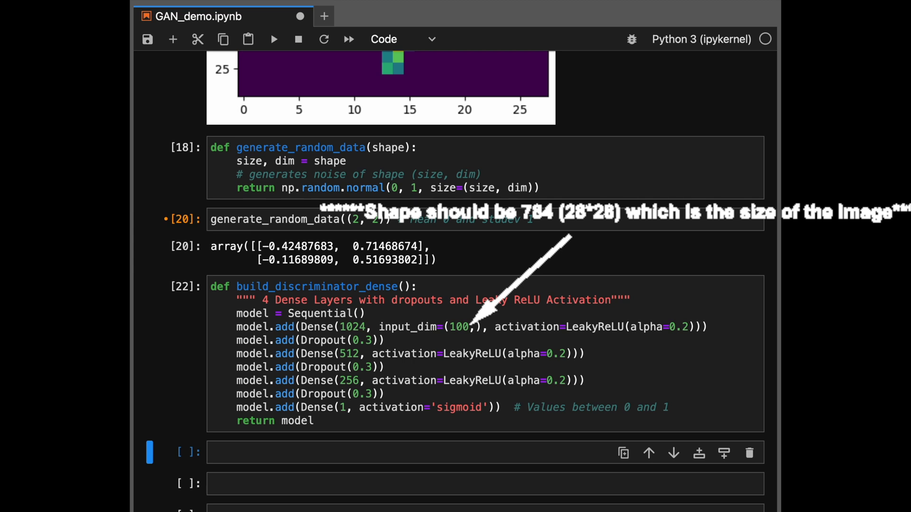
scroll("down", 3)
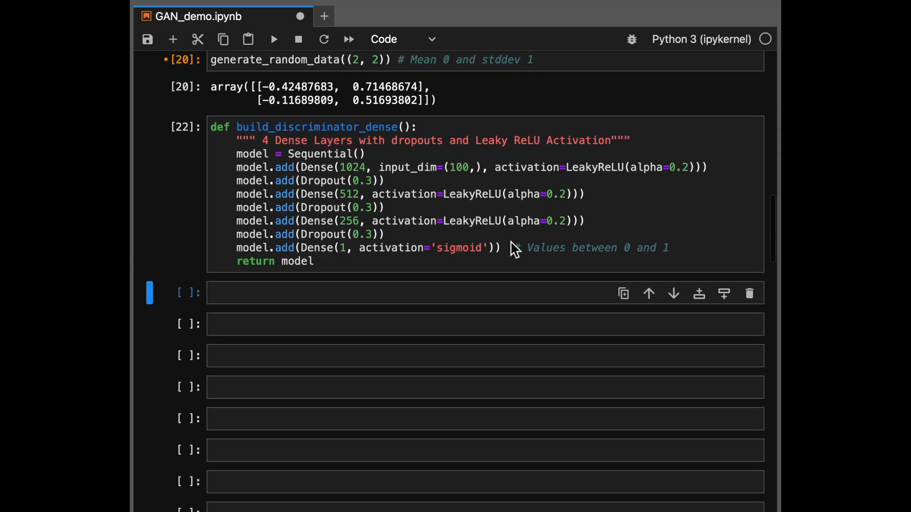
left_click(407, 293)
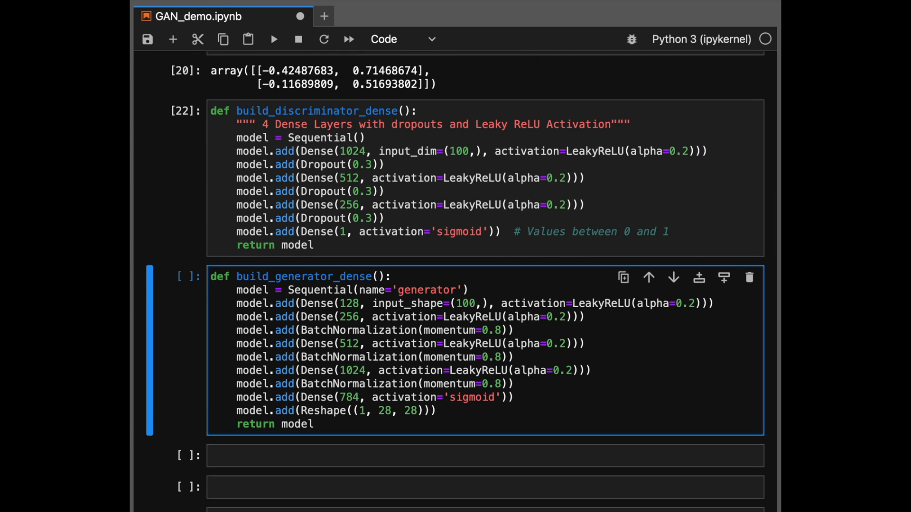
- Write a triple-quoted docstring on build_generator_dense about BatchNorm and Leaky ReLU activation
type("\"\"\"")
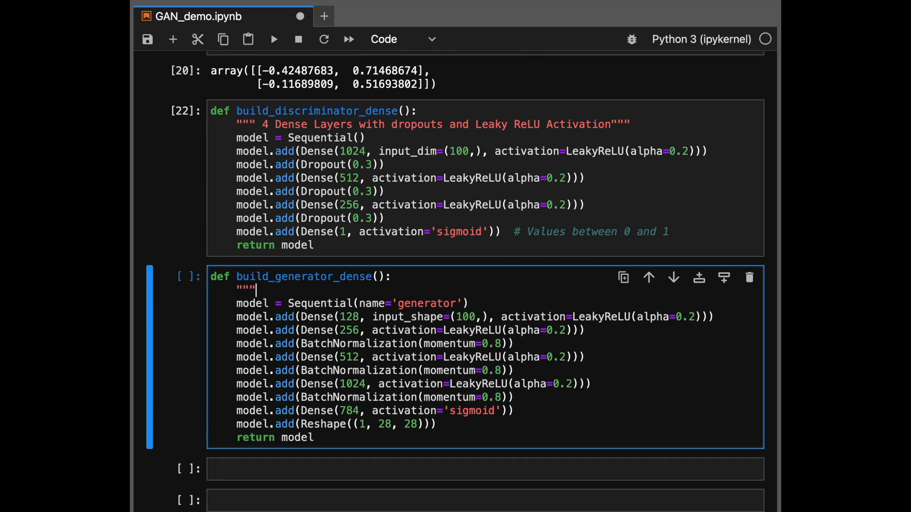
type("\"\"\"")
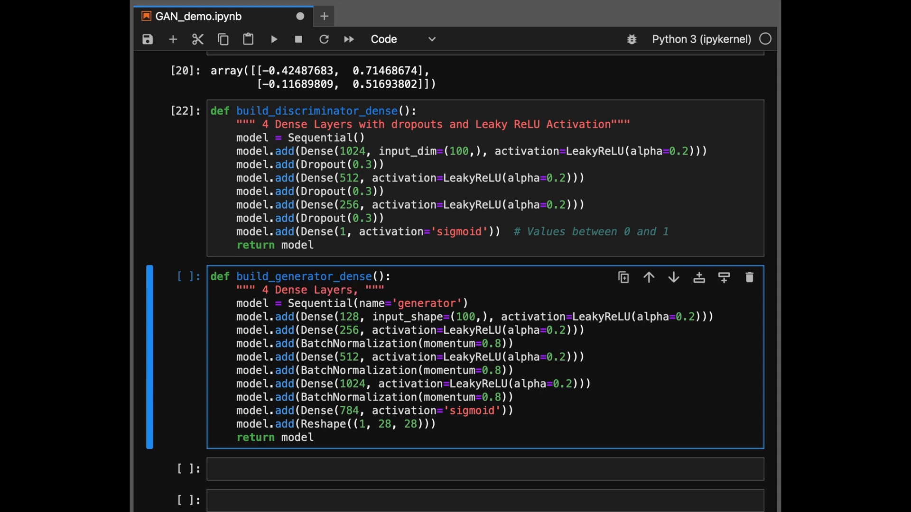
type("with")
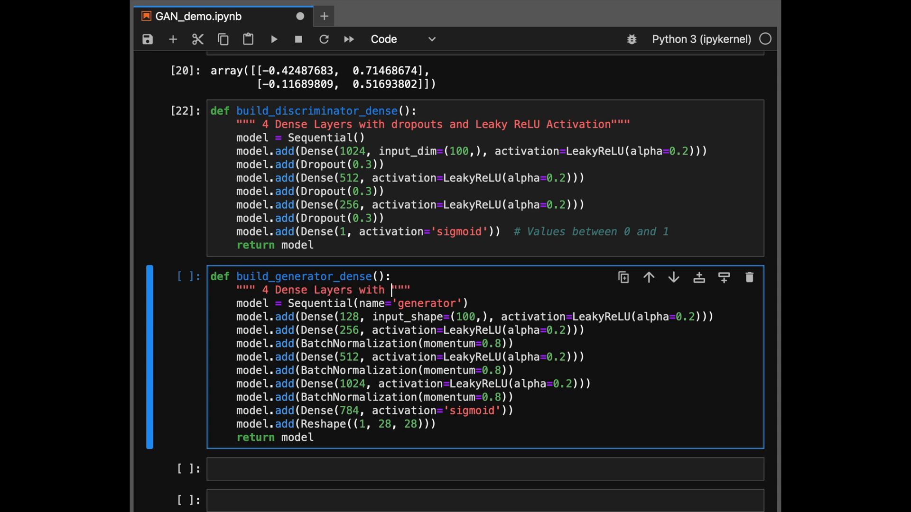
type("BatchNorm to stabilize")
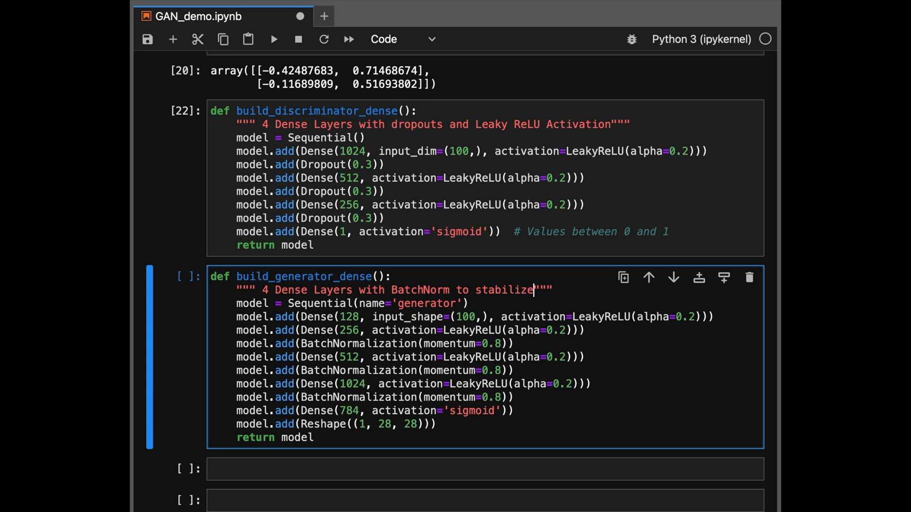
type("tra")
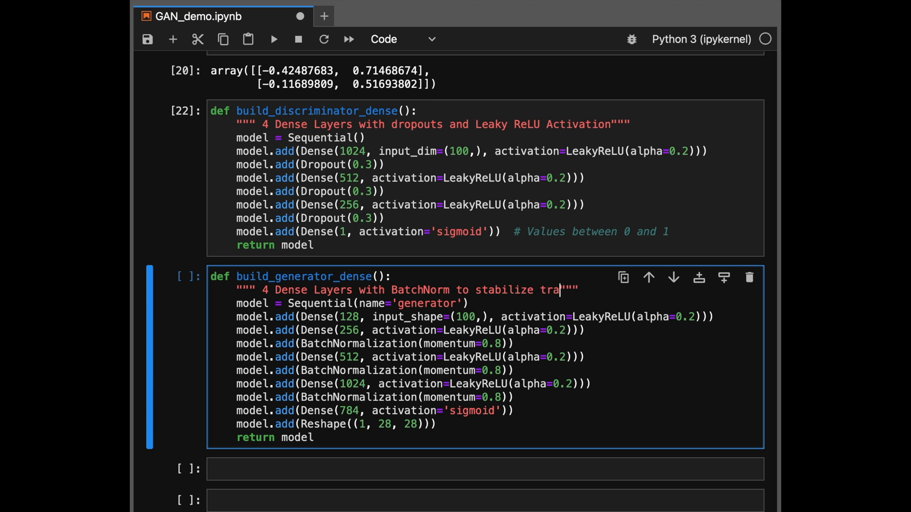
type("ining and Leaky")
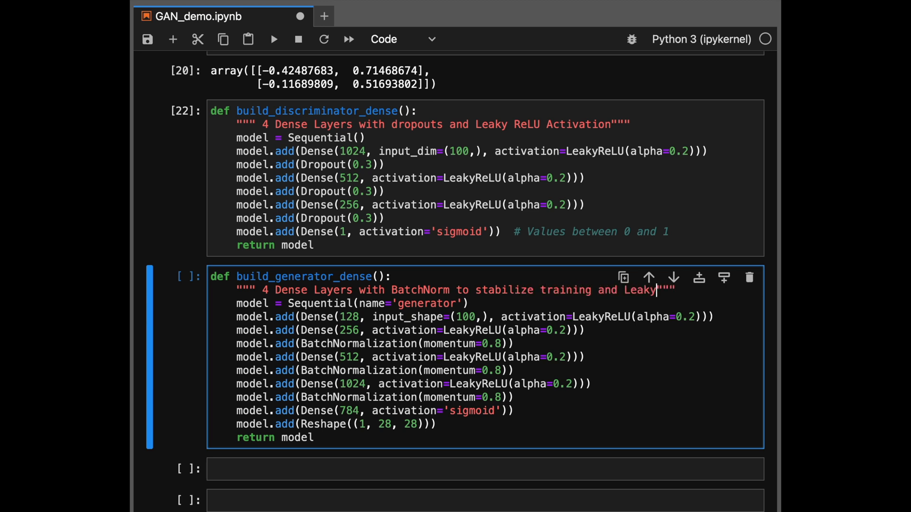
type("RELU Activaiton")
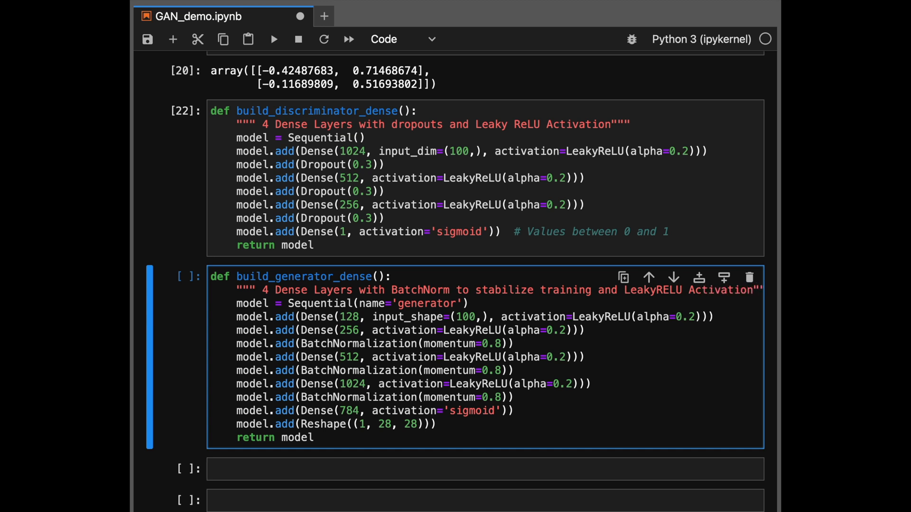
- Run the generator cell and write the strategy.scope() block with adam_gen, adam_dis and adam_gan
key("shift+enter")
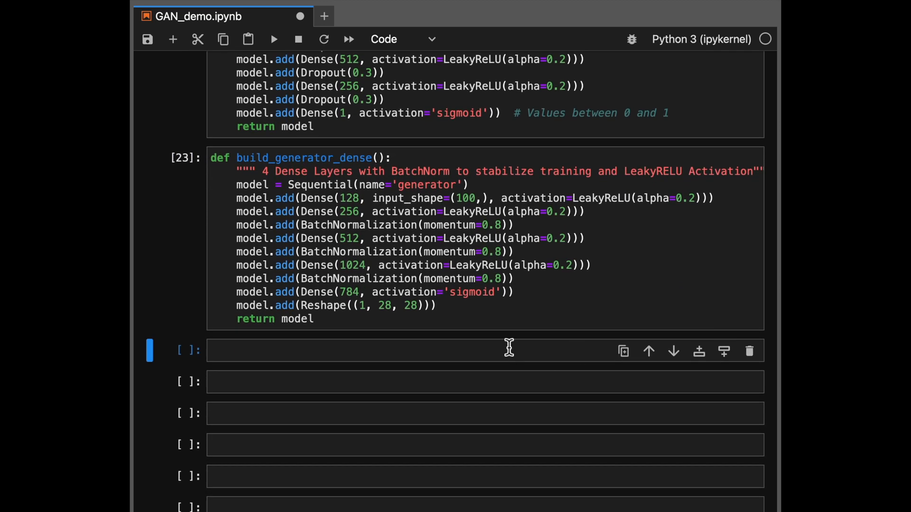
type("with strategy.scope() as scope1:")
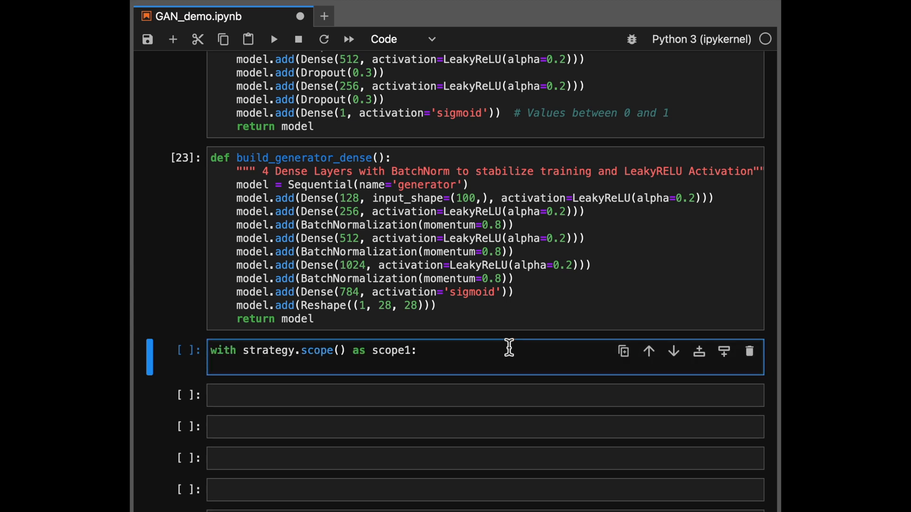
mouse_move(509, 347)
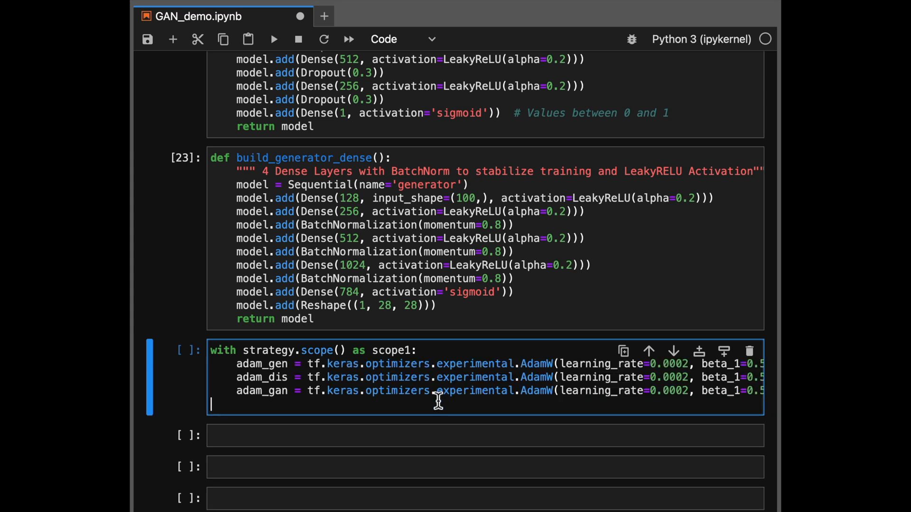
scroll("down", 3)
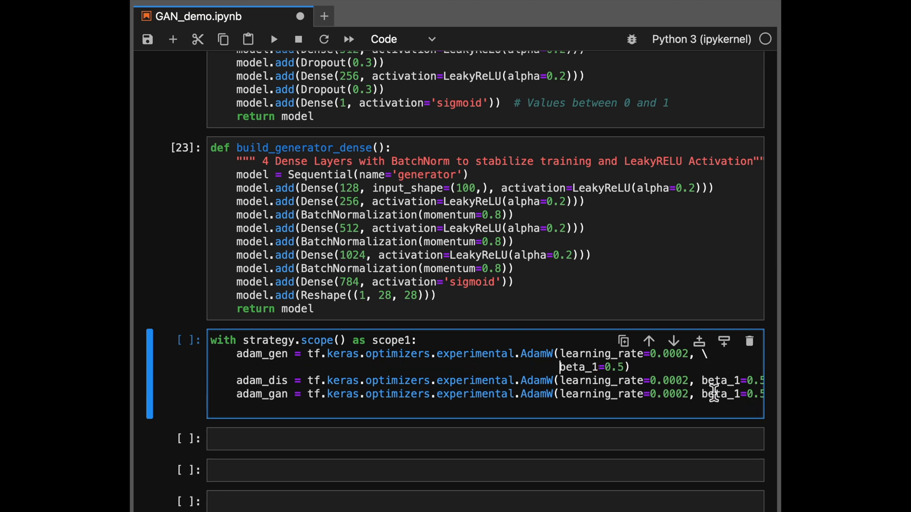
type("\\")
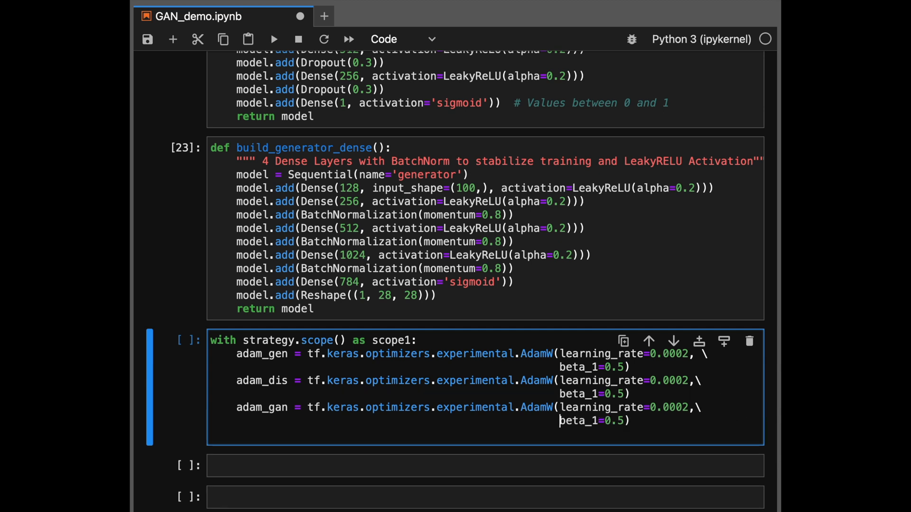
scroll("down", 3)
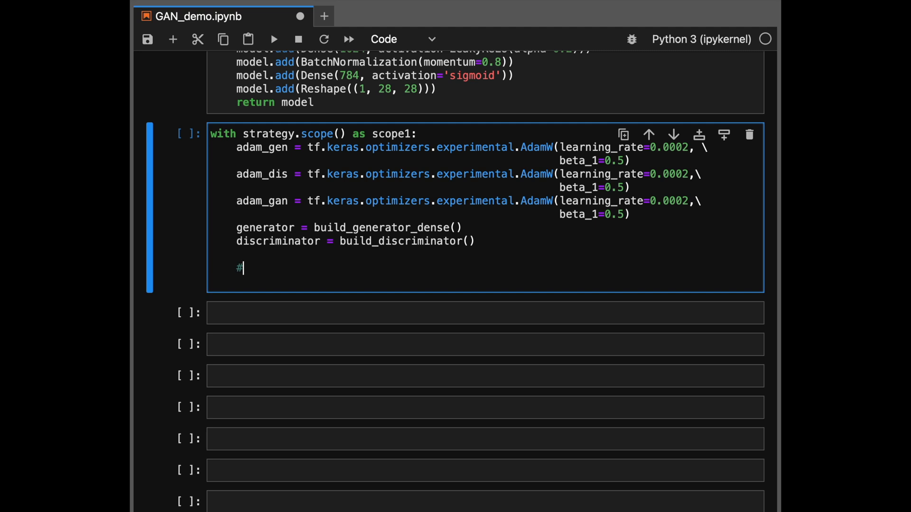
- Comment the discriminator compile, put metrics on its own line, and label the GAN section
type("compiling models")
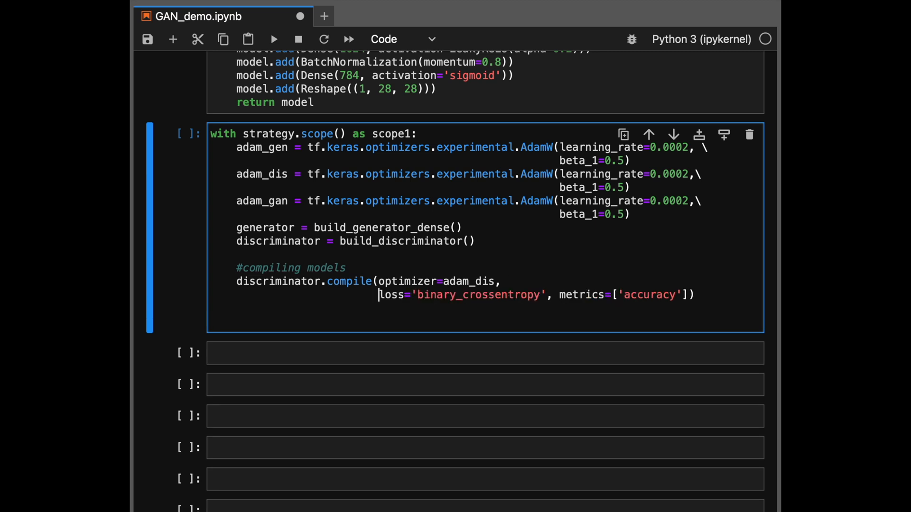
key("enter")
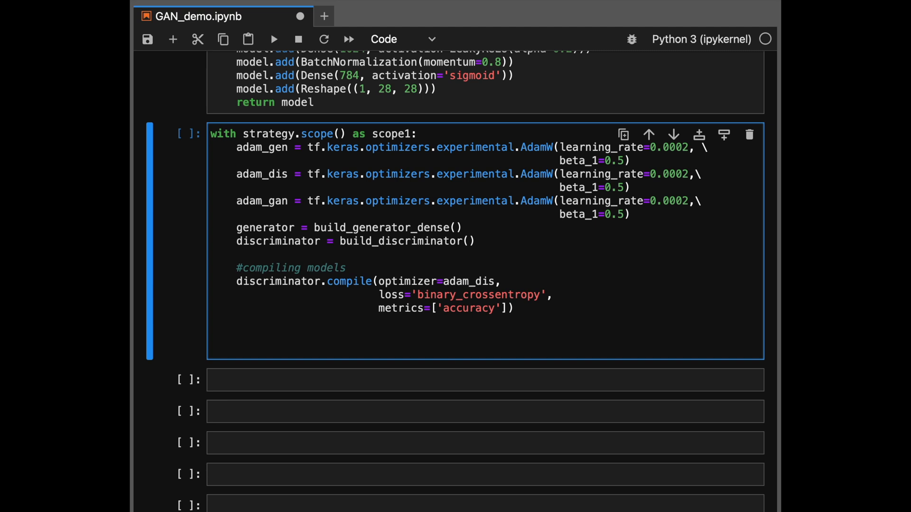
type("# Create generator")
type("discriminator.trainable = False")
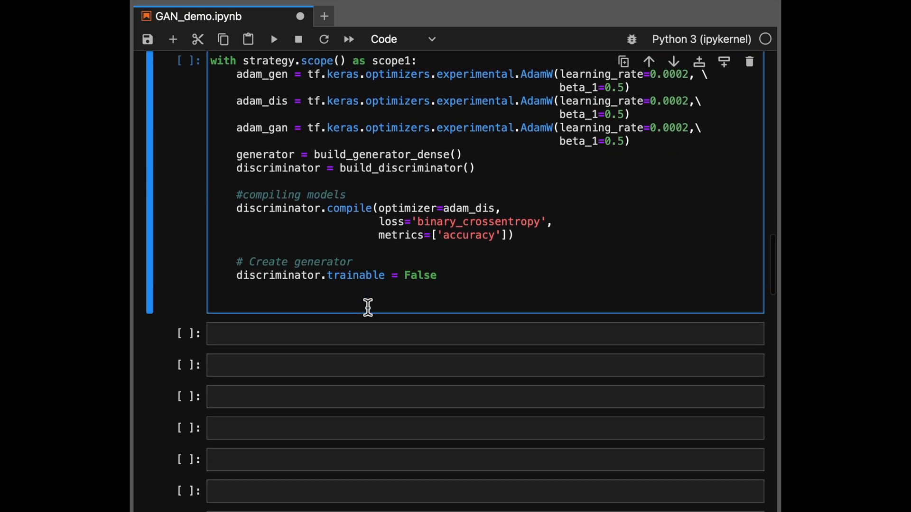
scroll("down", 3)
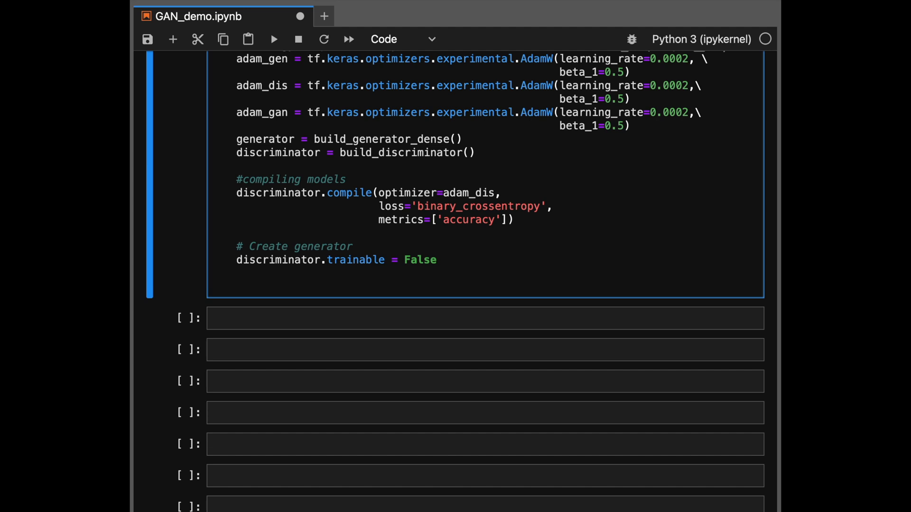
mouse_move(399, 267)
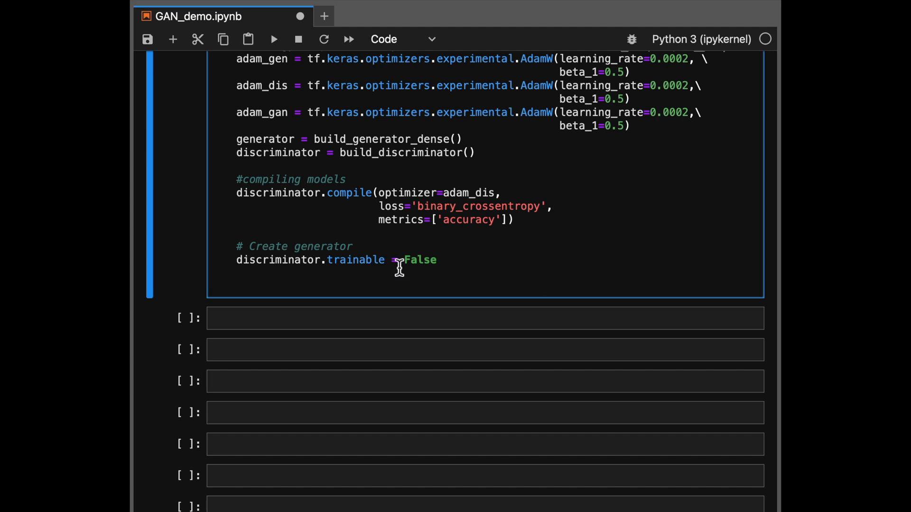
- Define the 100-dim noise Input and comment the generator image and discriminator classifier stages
type("inputs = tf.keras.layers.Input(shape=(100, ))")
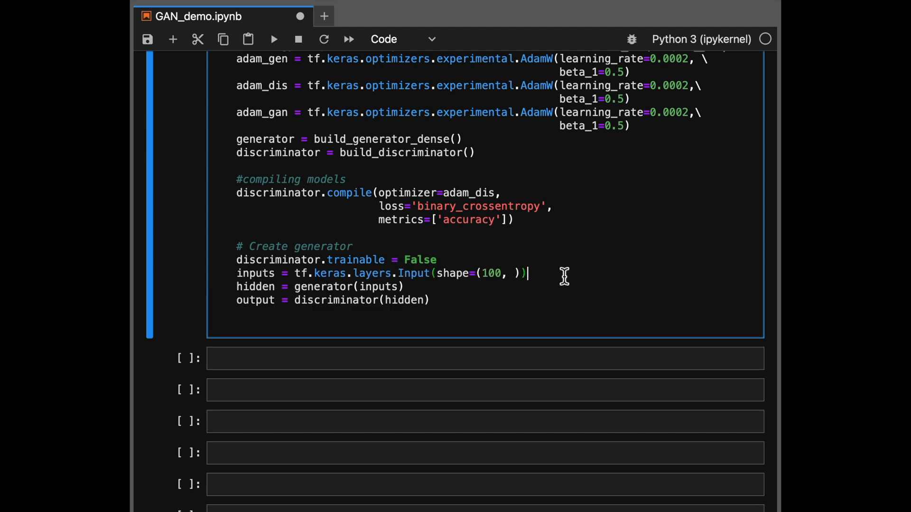
type("# 100 dim noise")
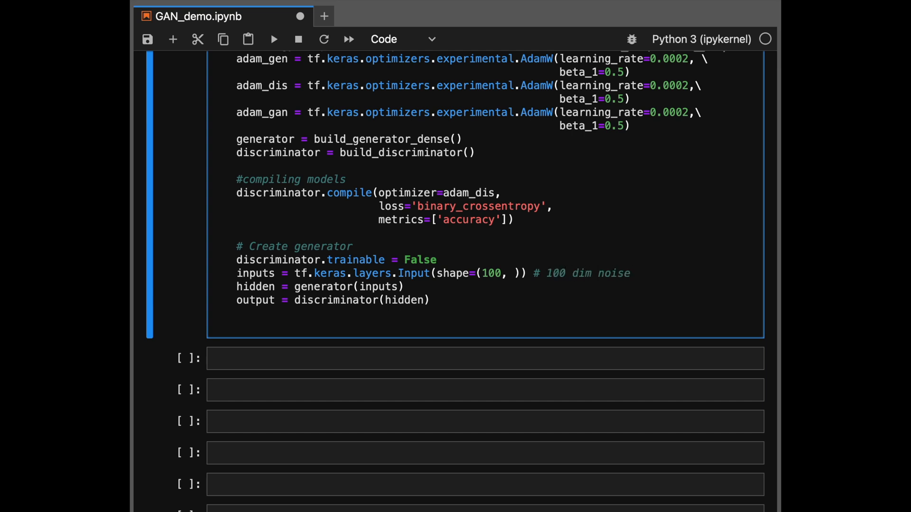
type("# generator image")
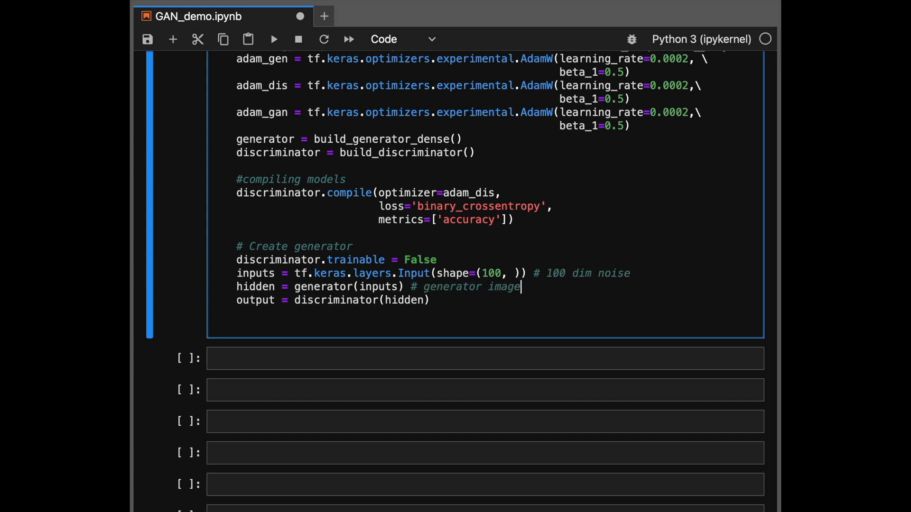
type("# discrimina")
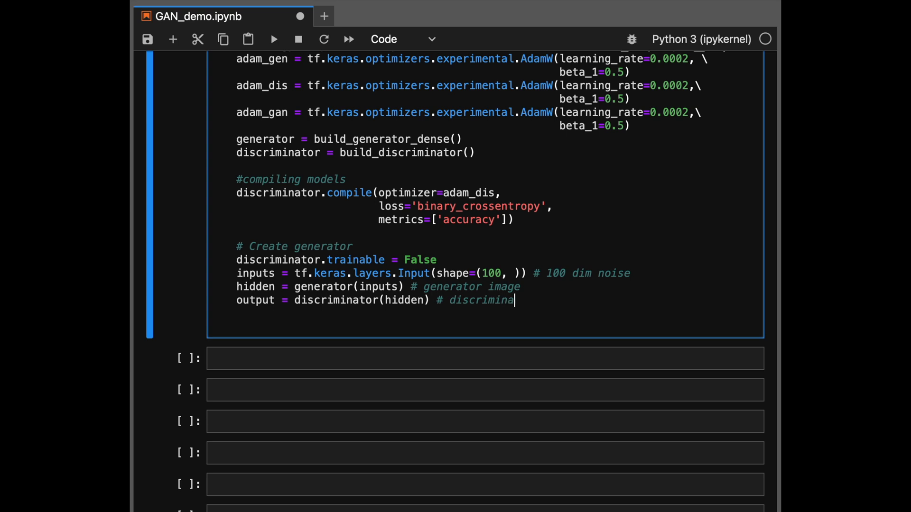
type("tor classifier")
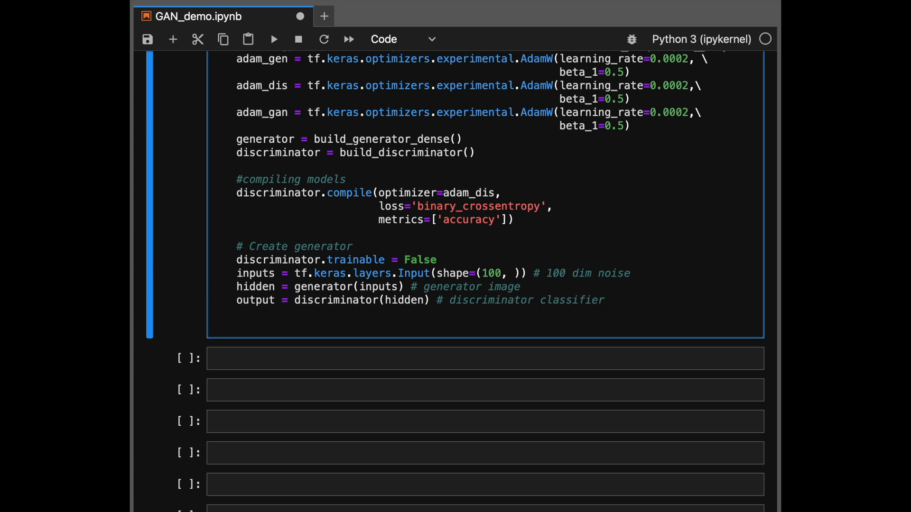
type("# GAN Model")
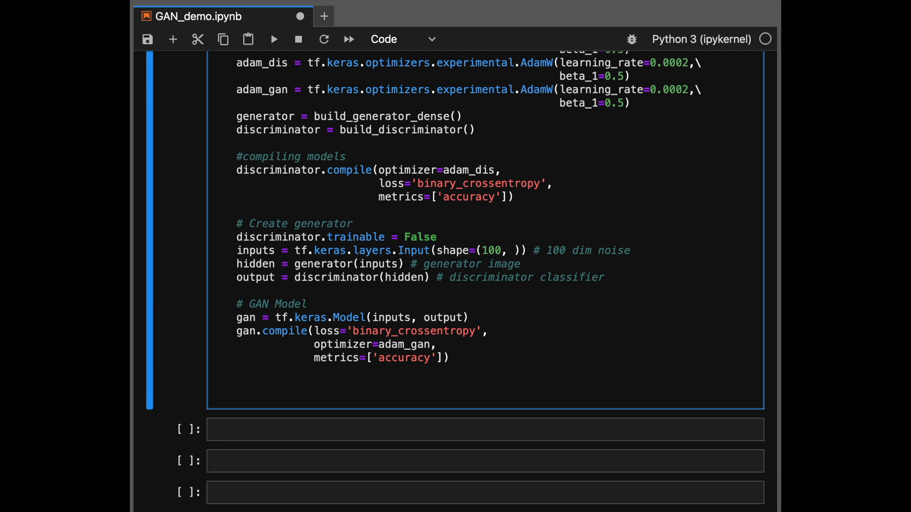
- Run the model setup cell and comment random noise, real-image sampling and the -1 fake label
left_click(314, 358)
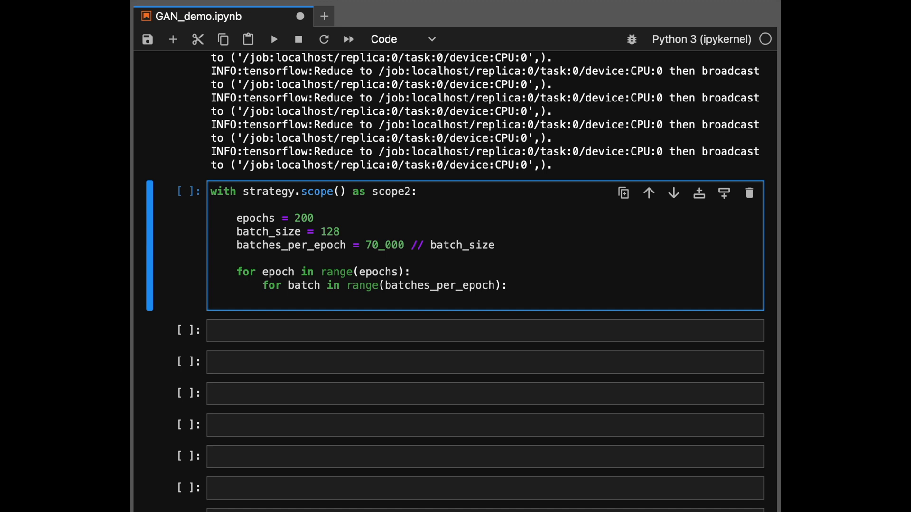
mouse_move(640, 324)
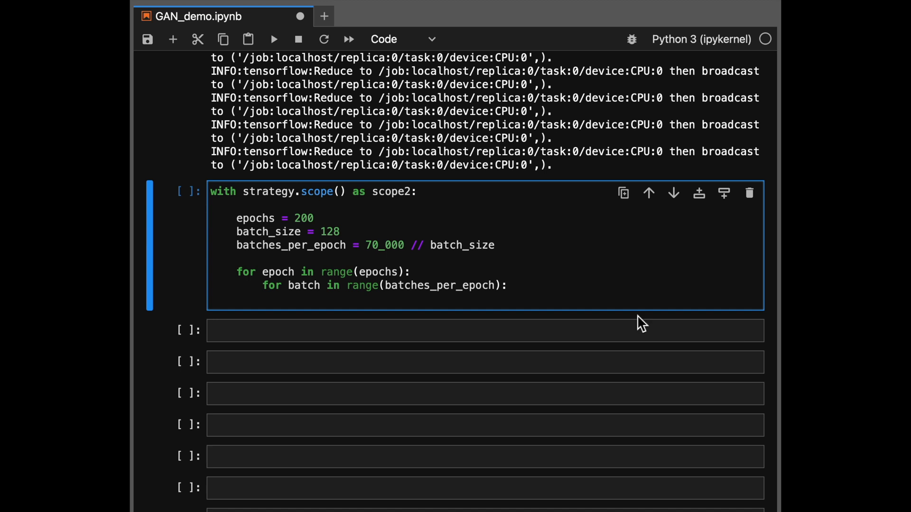
type("# generate random noise")
type("generated_images = generator.predict(input_noise, verbose=0")
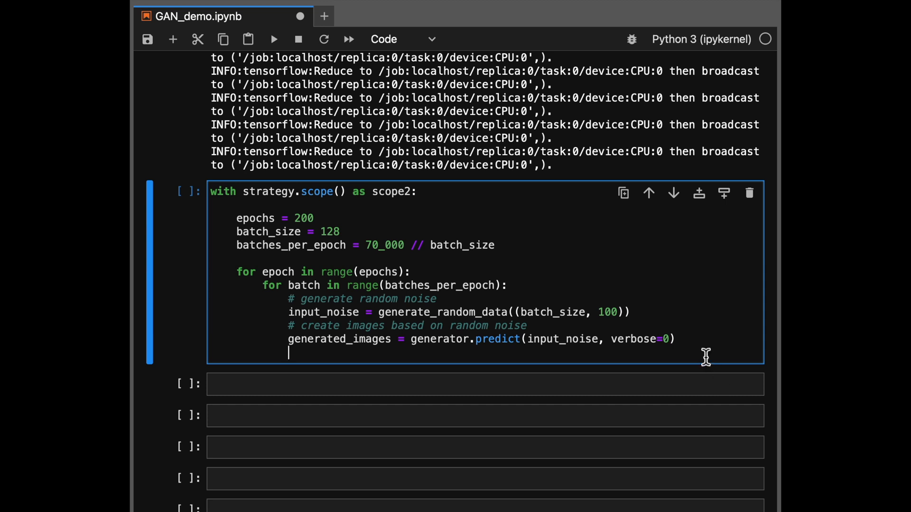
type("# sample batch_size real images")
type("X_new = np.vstack([generated_images, X[ix,:")
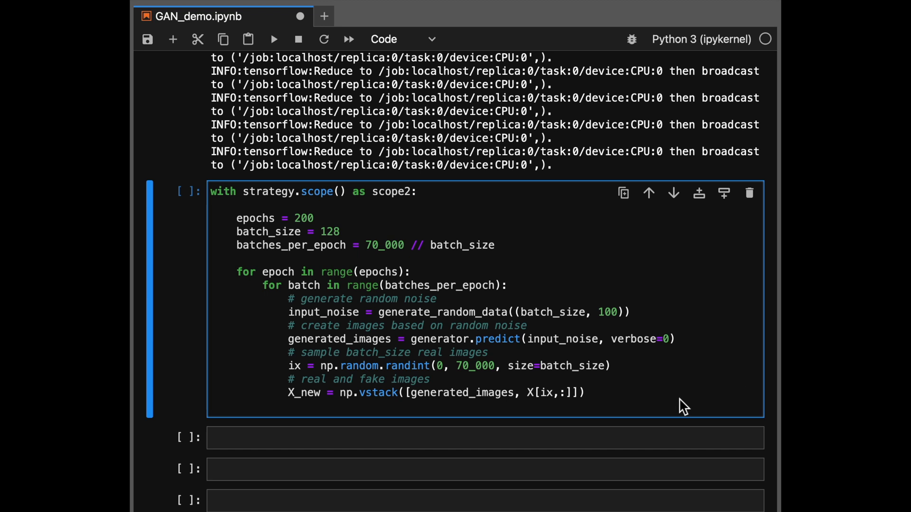
type("# Label is -1 for Fake Image")
type("discriminator.trainable = False")
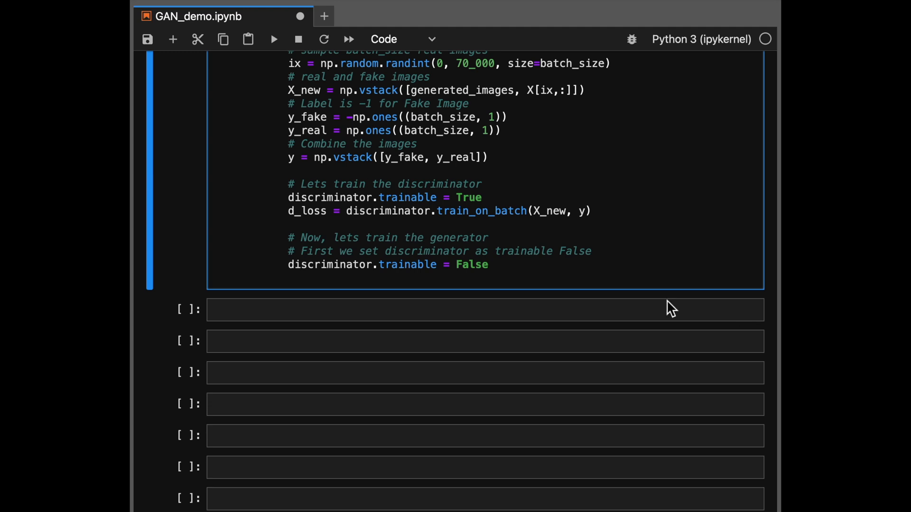
- Comment the generator target of 1 and the image sampling after every 5 epochs
type("# we expect generator to produce real images. So target is 1")
type("g_loss = gan.train_on_batch(input_noise, target)")
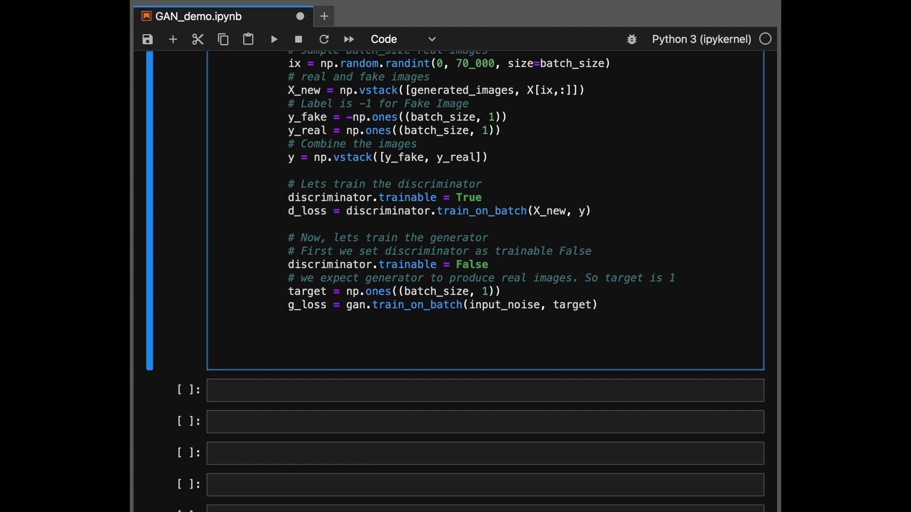
left_click(262, 331)
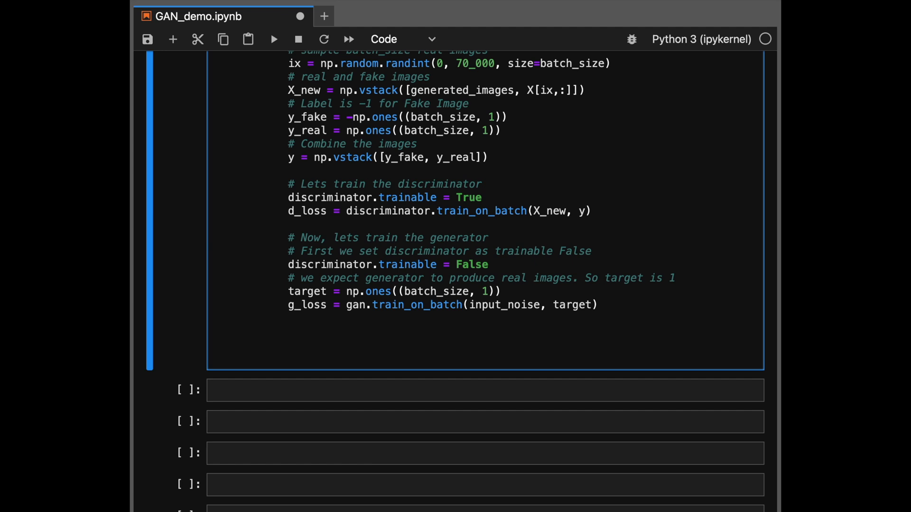
type("# Lets sample images after every few epochs")
type("if epoch % 5 == 0:")
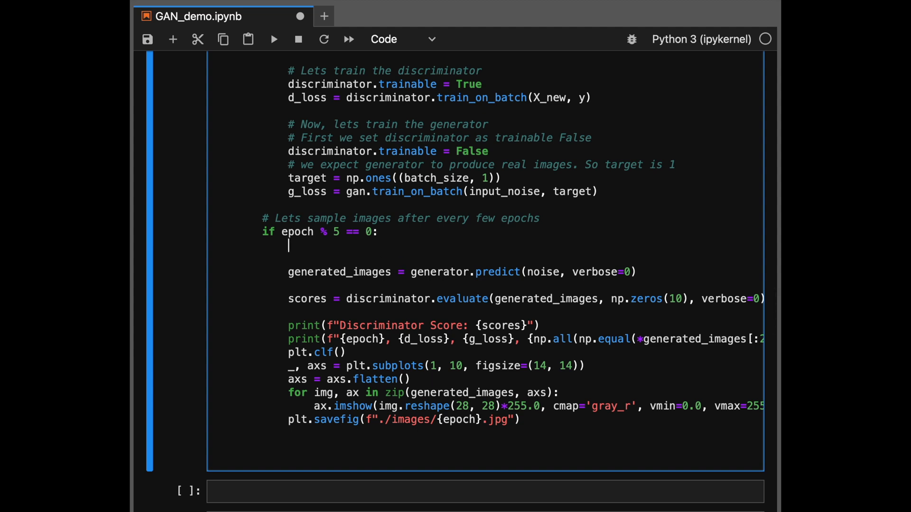
type("# Afe")
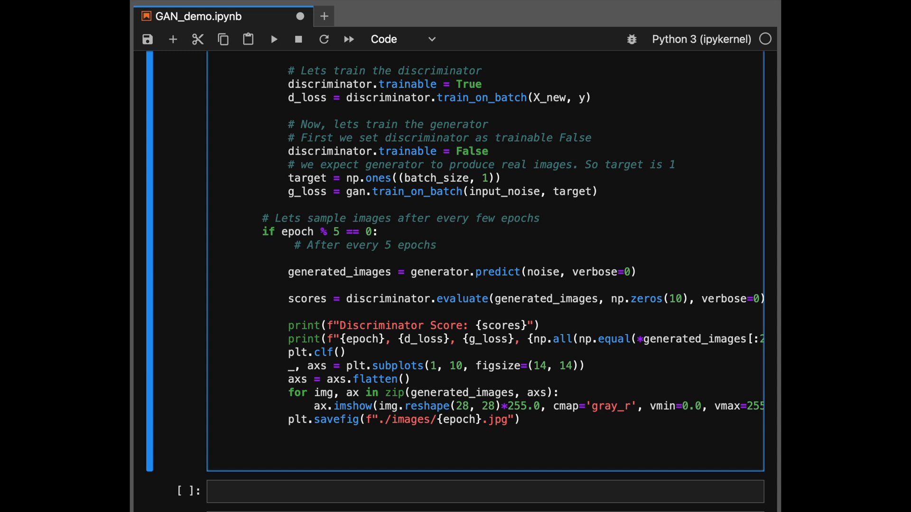
scroll("down", 3)
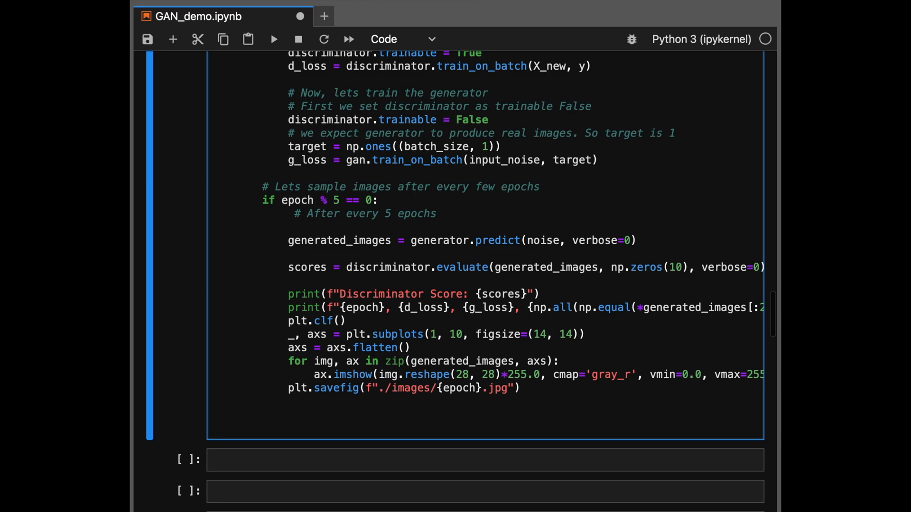
- Finish build_discriminator's docstring as 'Deep convolution network as Discriminator'
scroll("up", 3)
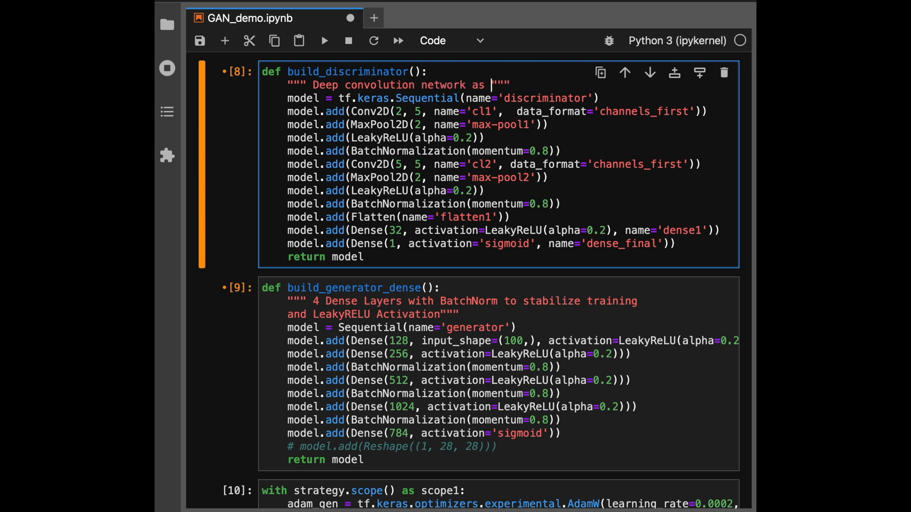
type("Discrimnator")
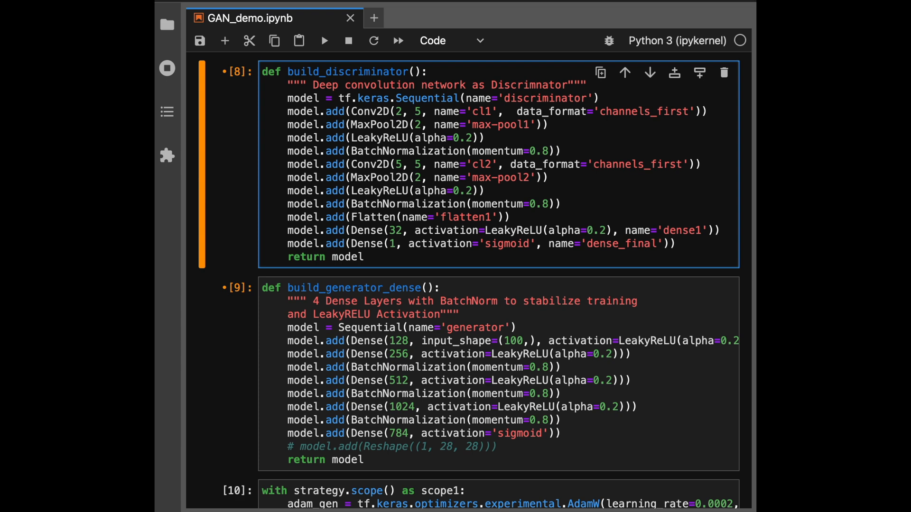
- Add the docstring 'Deep conv net as a generator' under the build_generator_conv definition
scroll("down", 3)
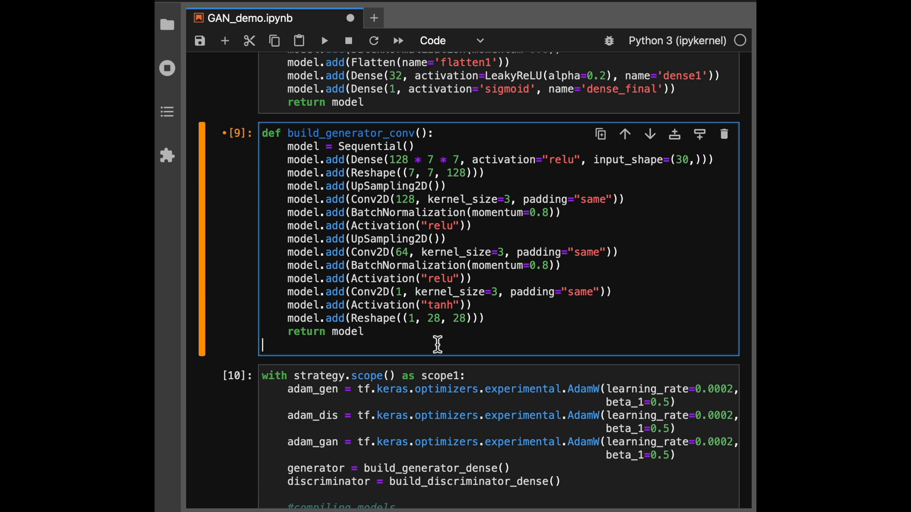
key("Enter")
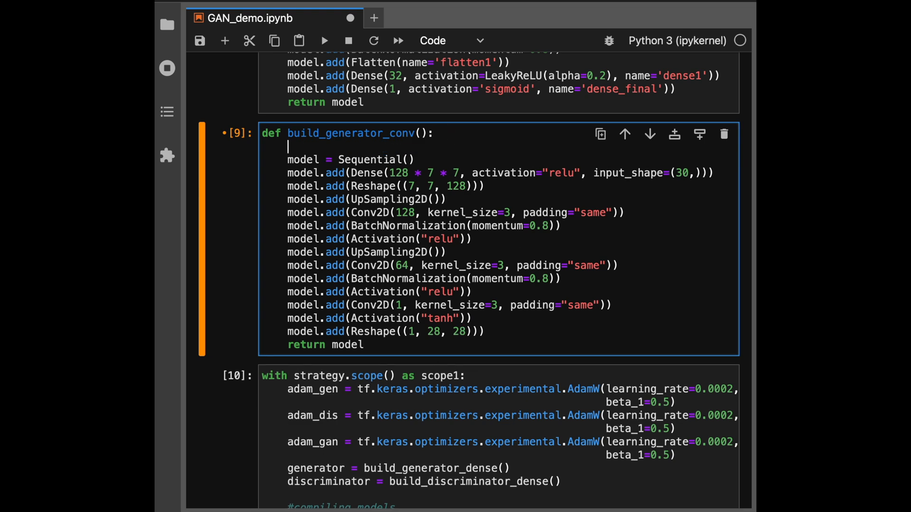
type("\"\"\" \"\"\"")
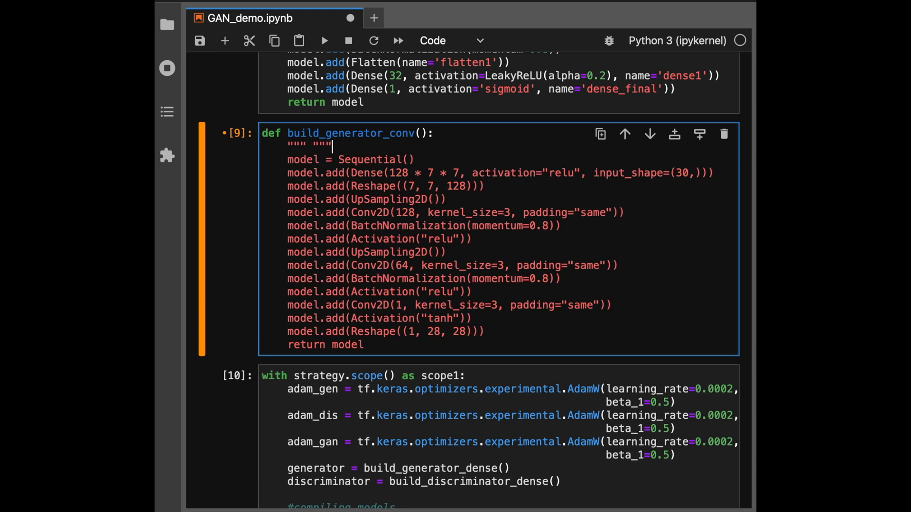
type("Deep conv net as a gene")
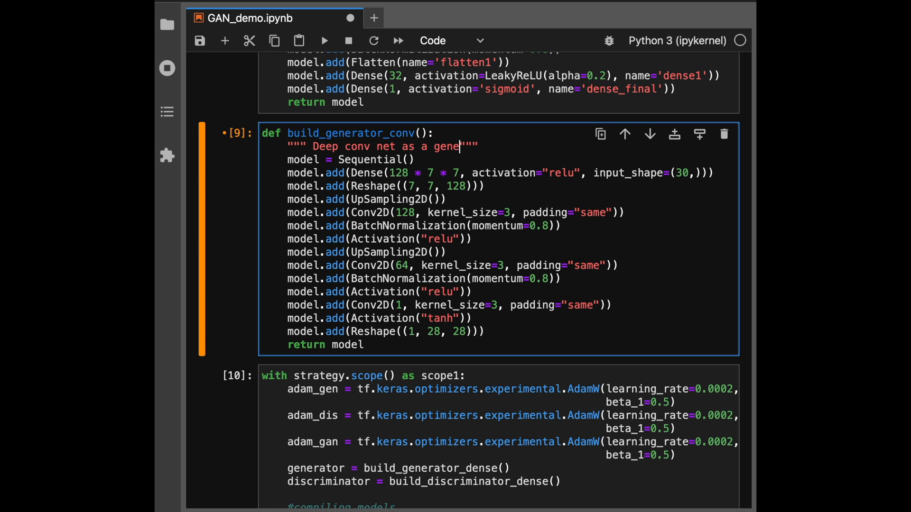
type("rator")
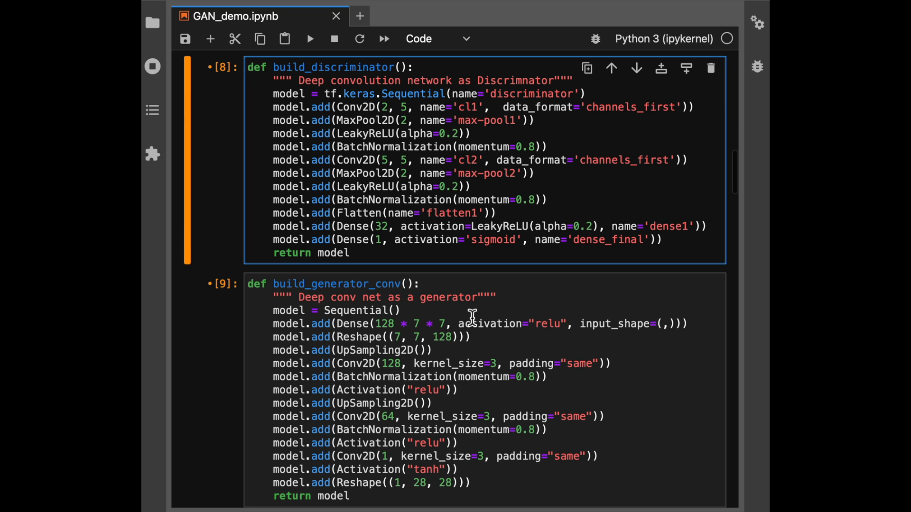
- Set the discriminator's final Dense layer to 10 units, commented '0, 1, ..., 9, not-a-number'
left_click(381, 240)
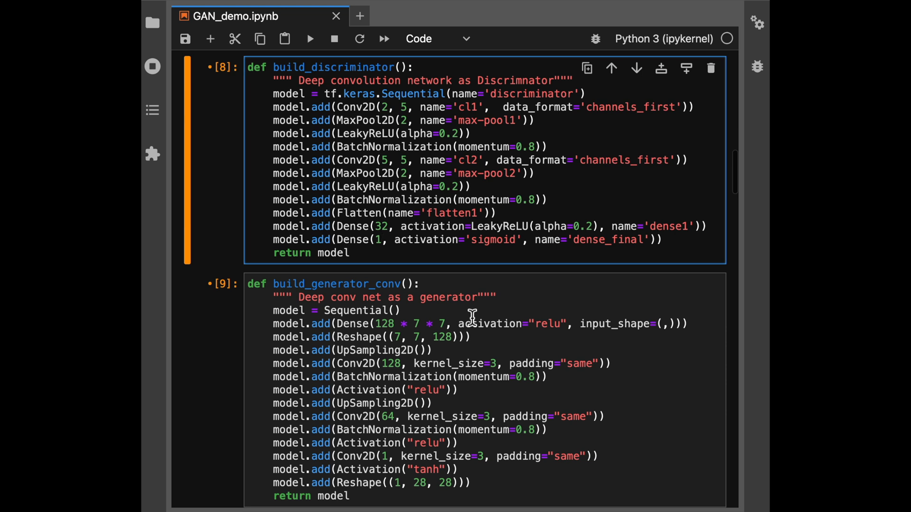
left_click(382, 240)
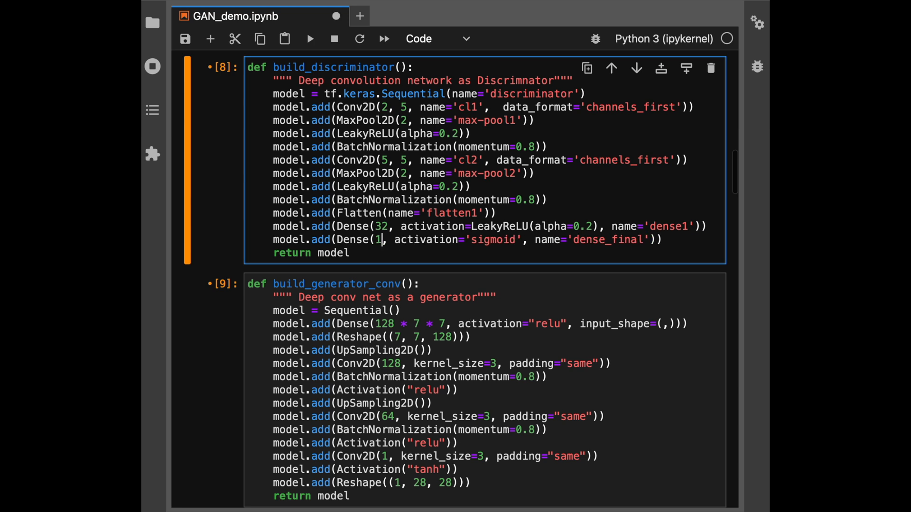
type("0")
type("# 0")
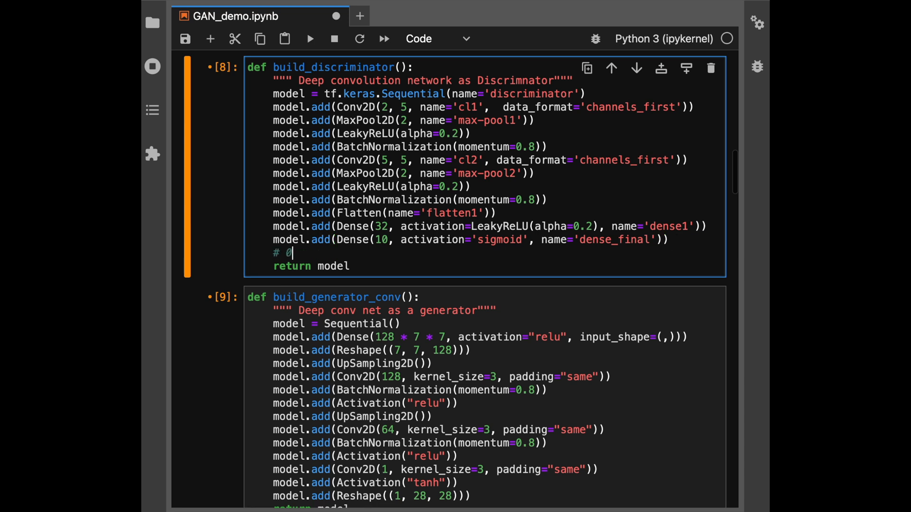
type(", 1, 2, 3,")
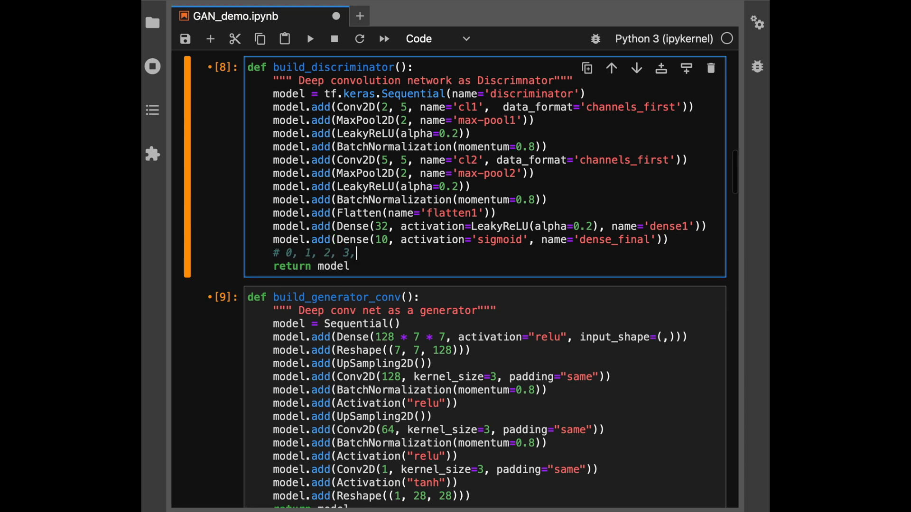
type("4,5,")
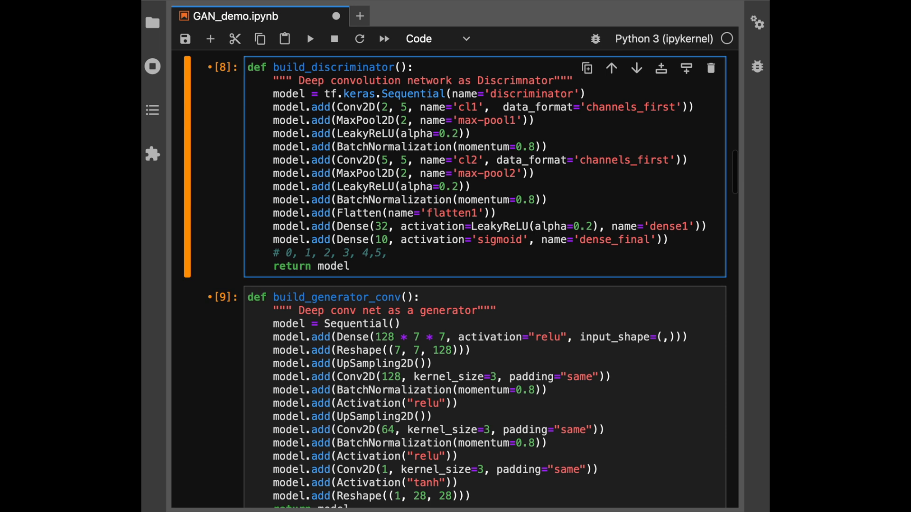
type("6, 7,8,9")
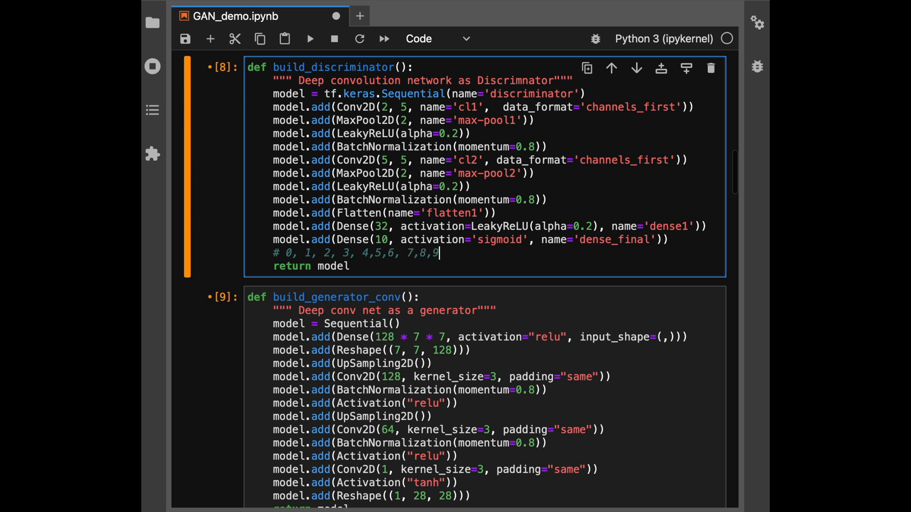
type("no-")
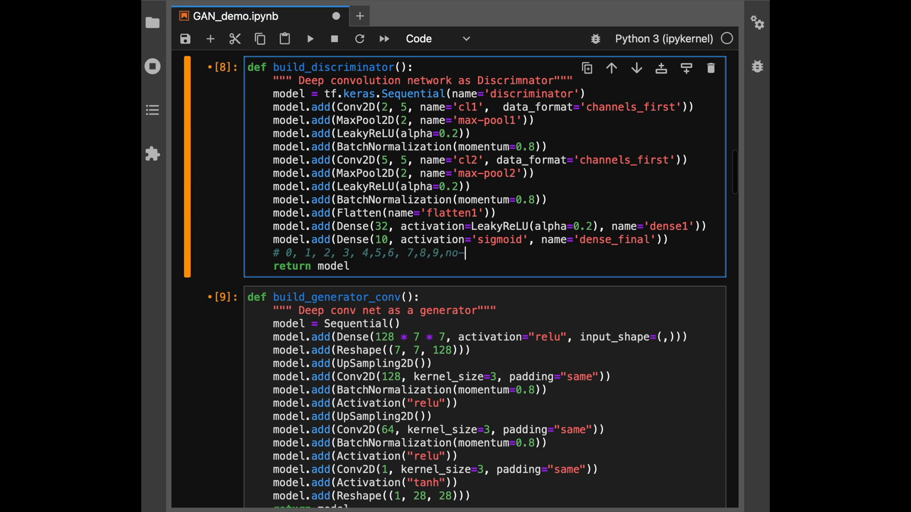
type("a-number")
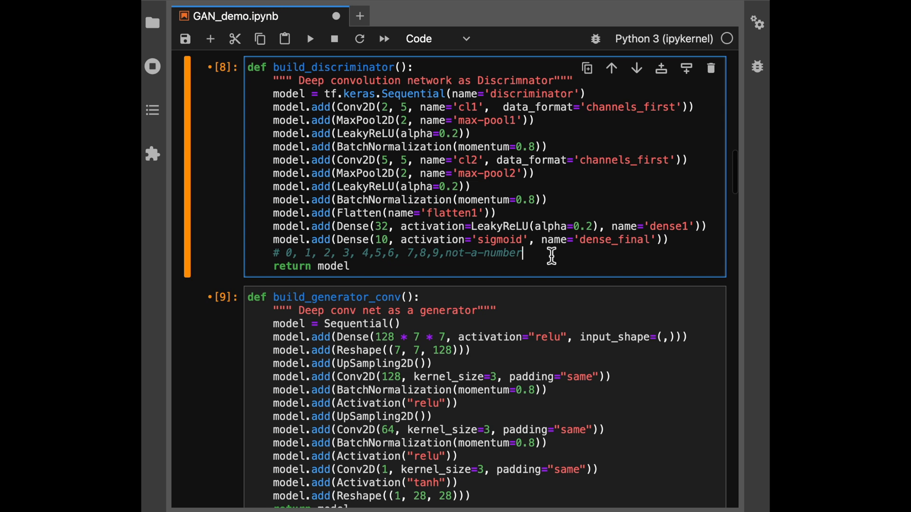
- Set the generator's first Dense input_shape to (20+10,), commented '20 noise dim, 10 conditional dimension'
scroll("down", 3)
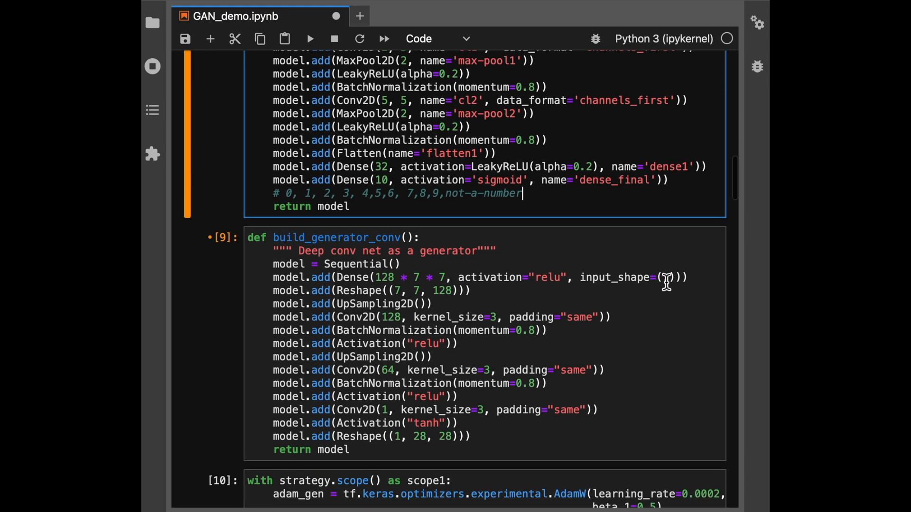
type("20+10")
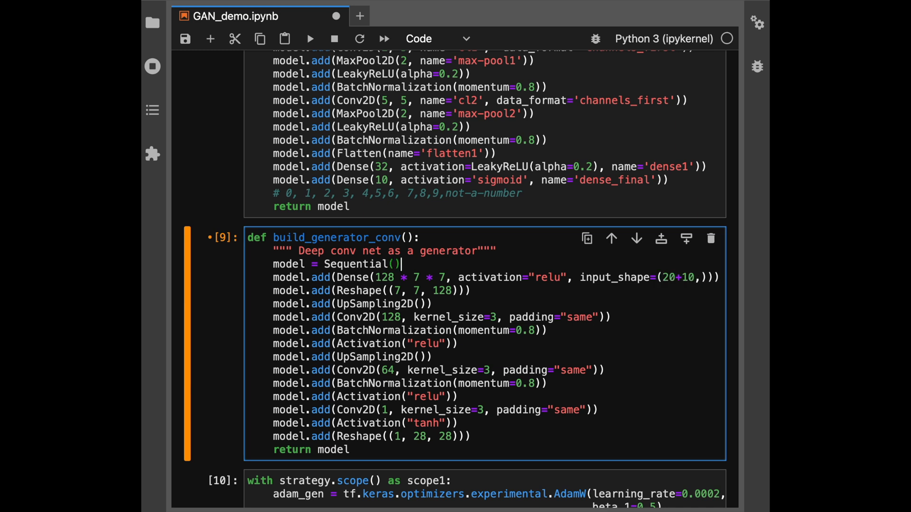
type("# 20 noise")
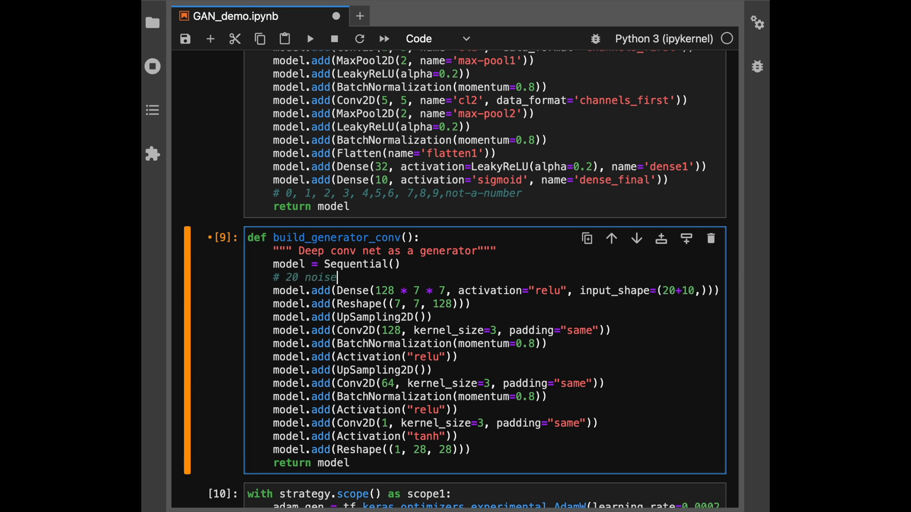
type("dim, 10 c")
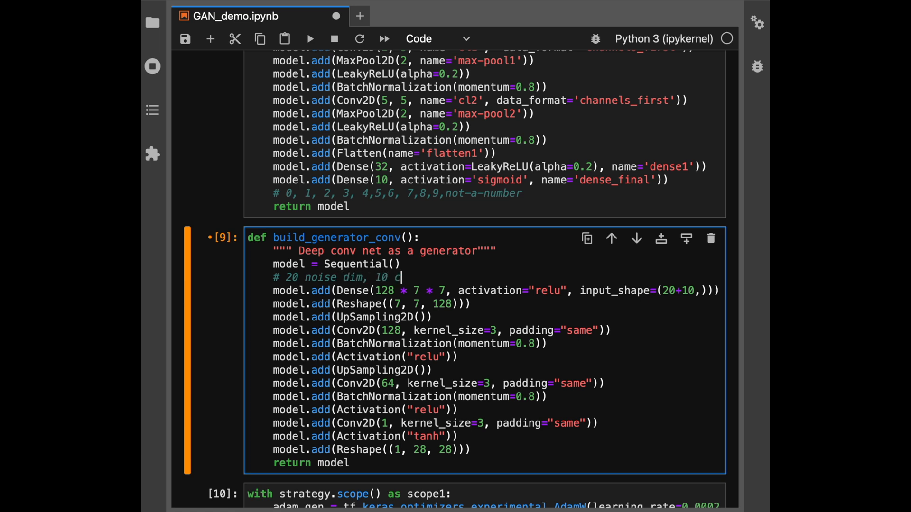
type("onditional dims")
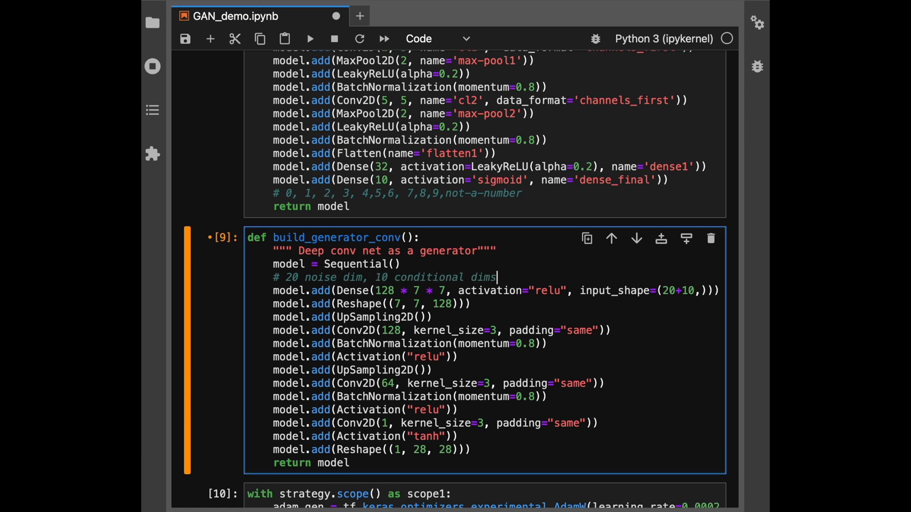
type("ension")
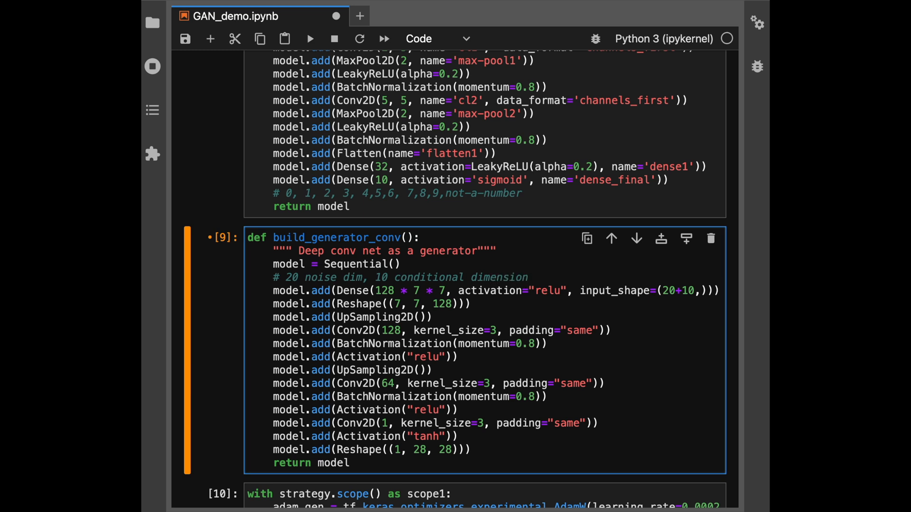
left_click(527, 277)
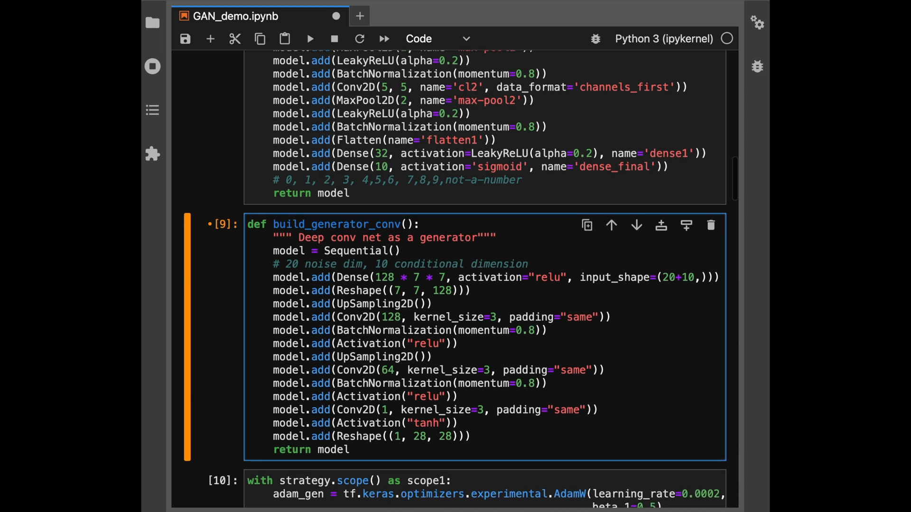
- Open the batch loop with '# Sample real images' and ix = np.random.randint(0, 70_000, size=batch_size)
scroll("down", 3)
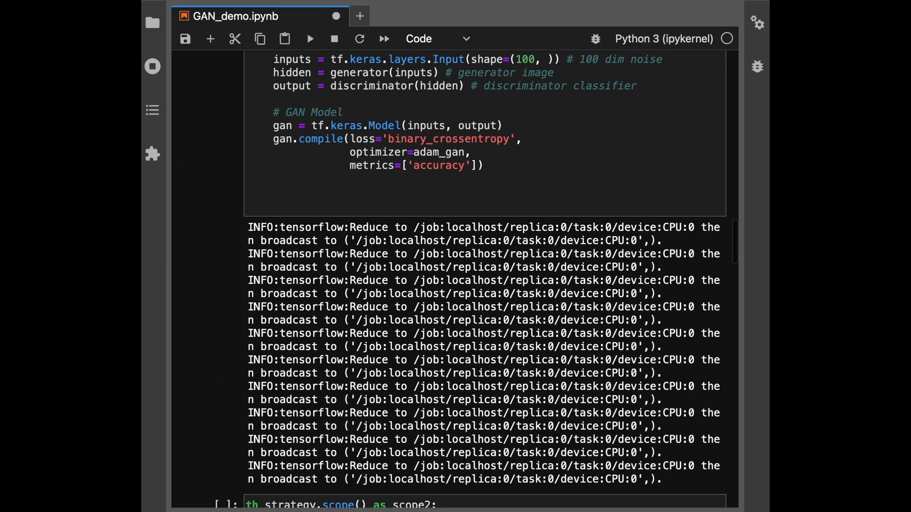
scroll("down", 3)
type("# Sample")
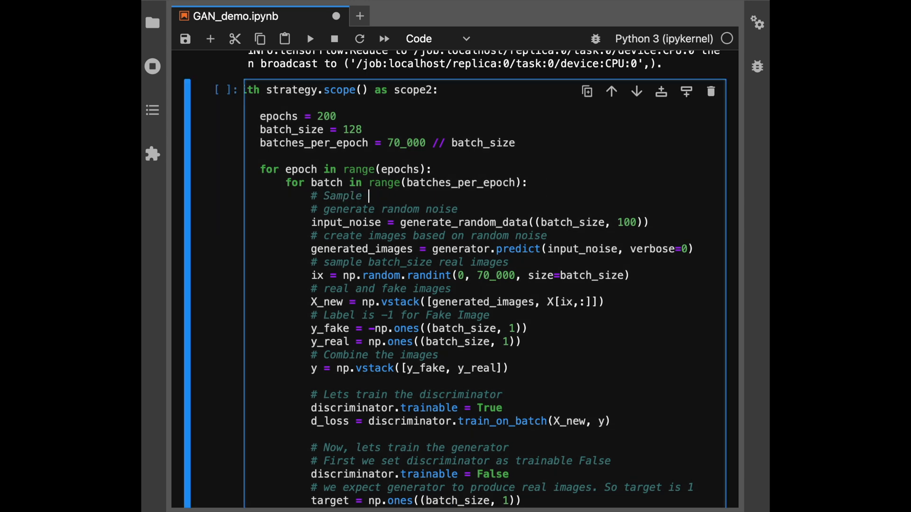
type("real images")
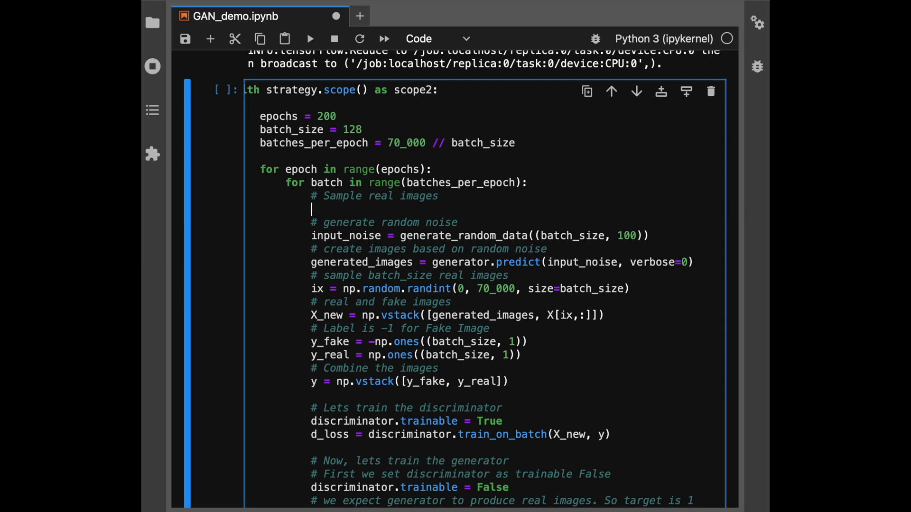
type("ix = np.")
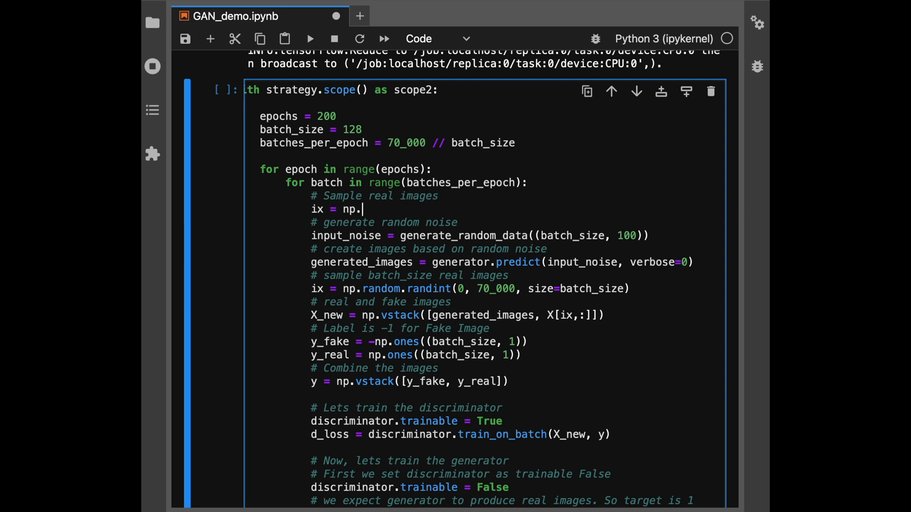
type("random.ra")
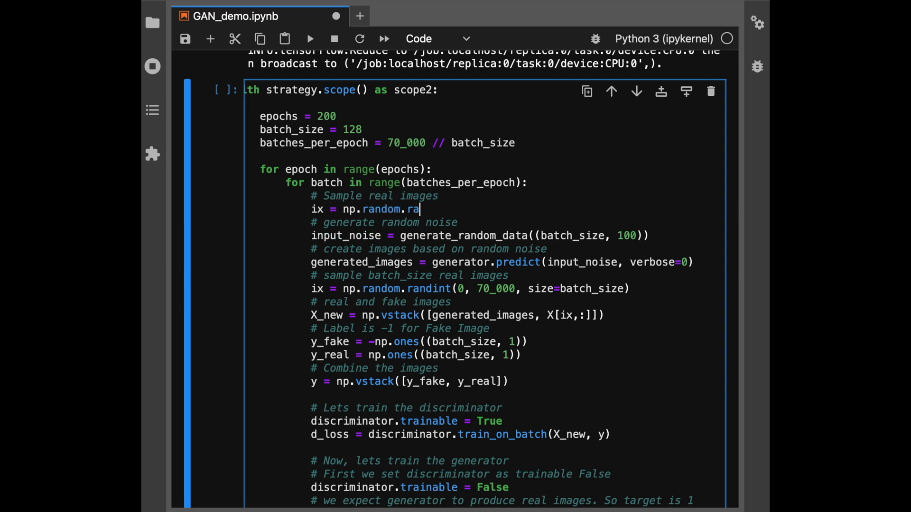
type("dint(0,")
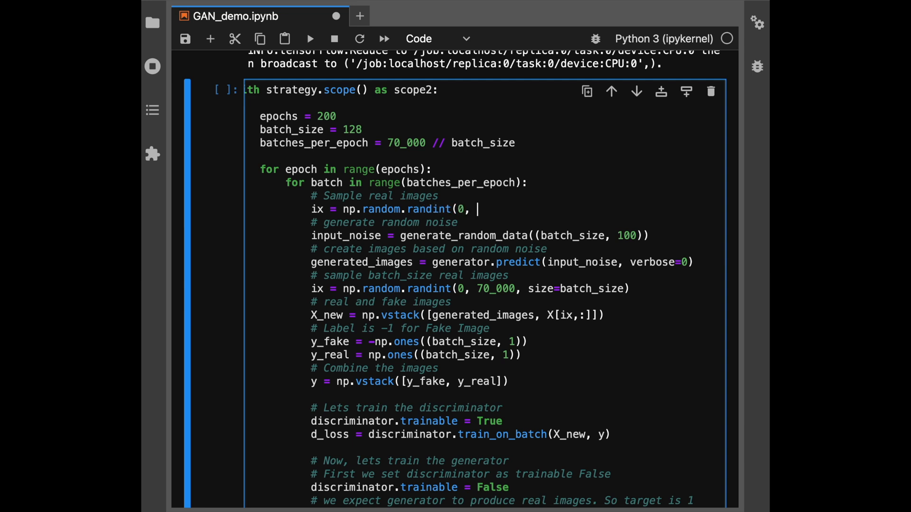
type("79")
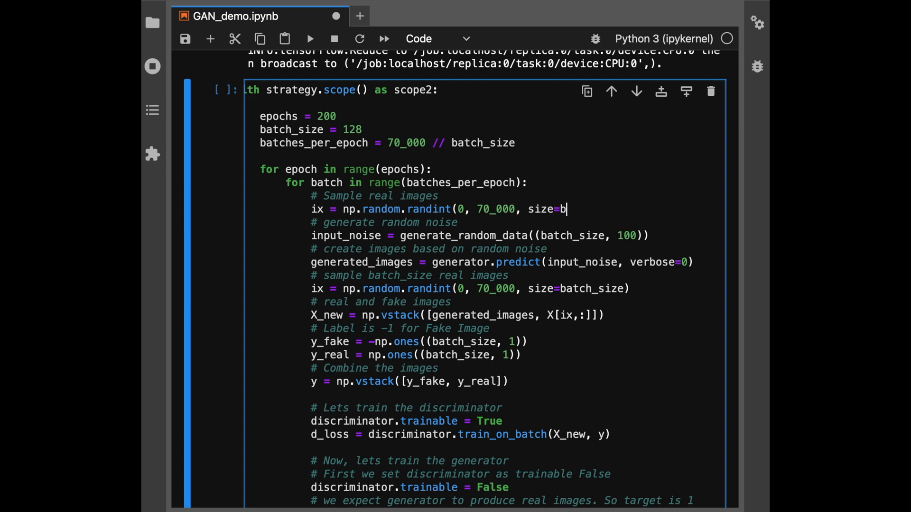
type("atch_size)")
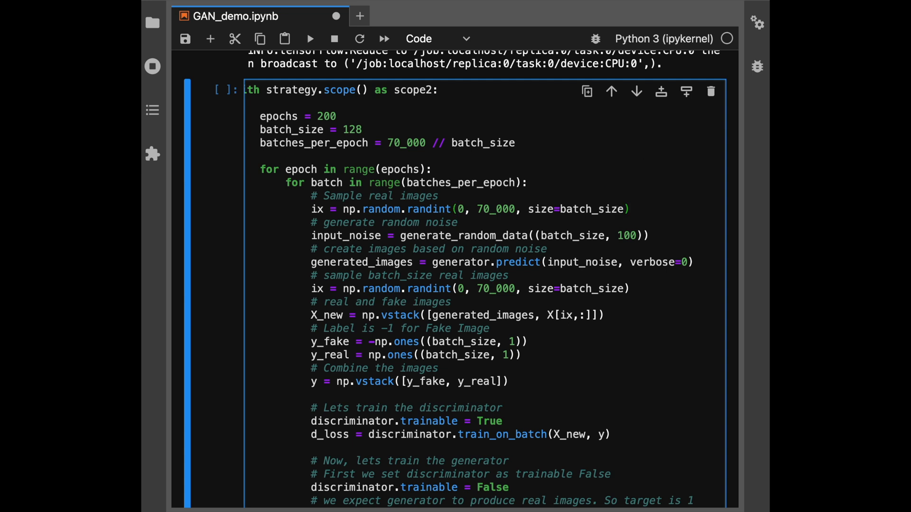
mouse_move(690, 236)
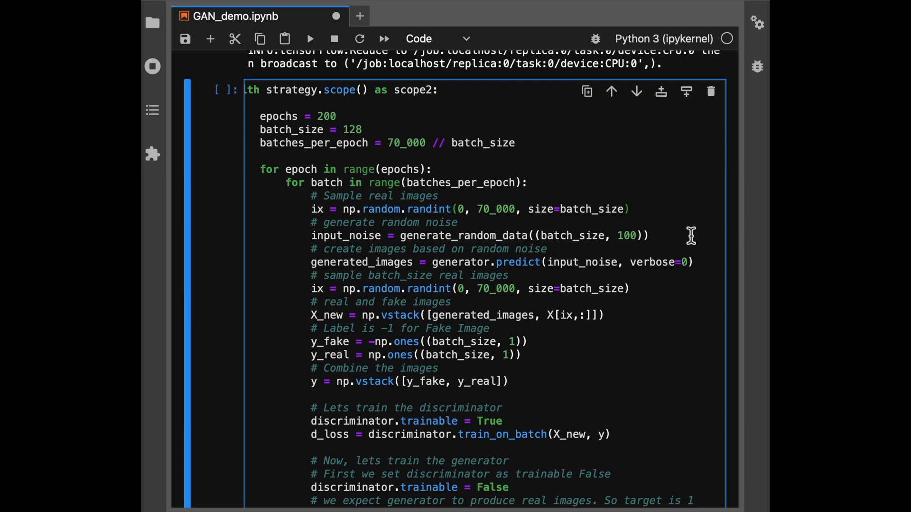
- Create y_fake filled with 10 and y_real = y[ix], then hstack them into y_new
type("y_")
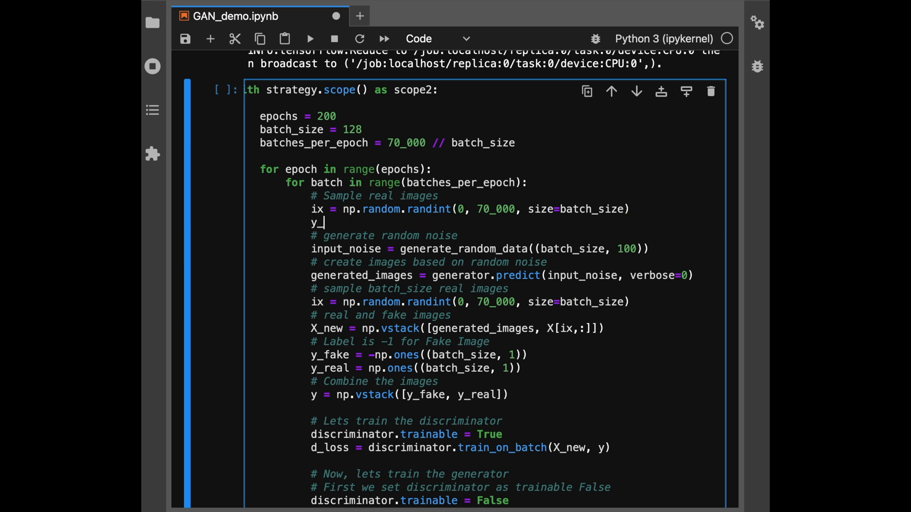
type("fake = np.zeros(batch_size")
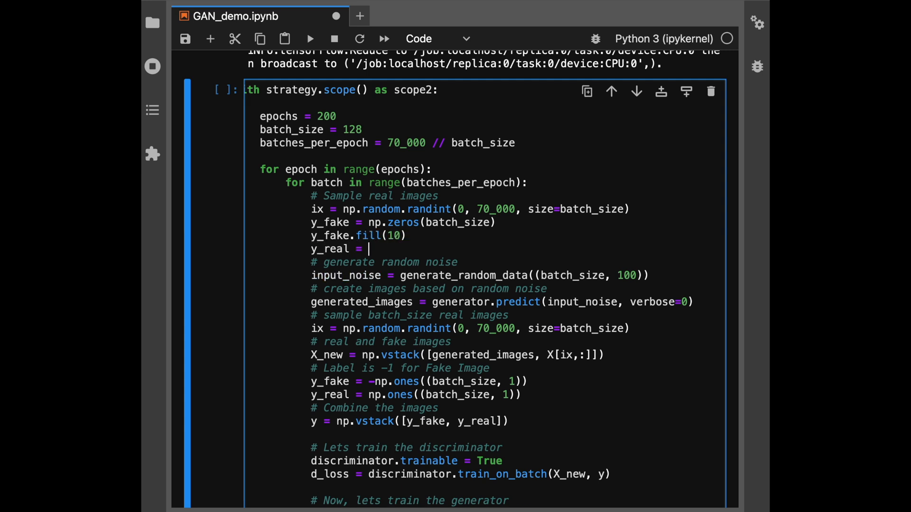
type("y[ix]")
type("y_new = np.hsta")
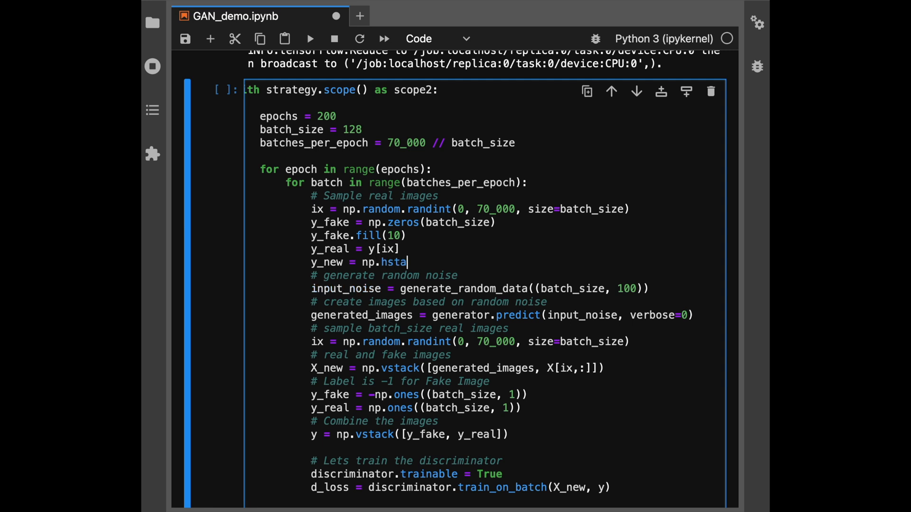
type("ck([y_fake, y_real")
type("input_noise =")
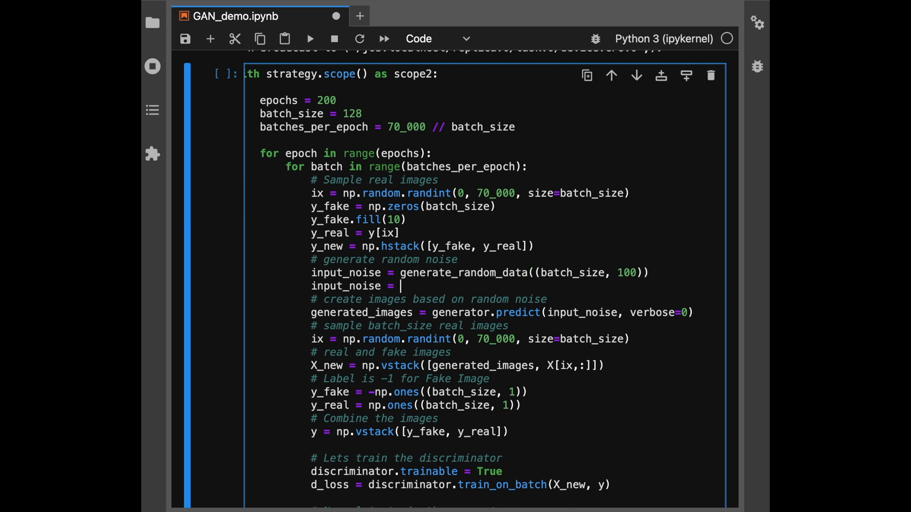
- Append y_real to input_noise with np.hstack([input_noise, y_real])
type("np.hstack([")
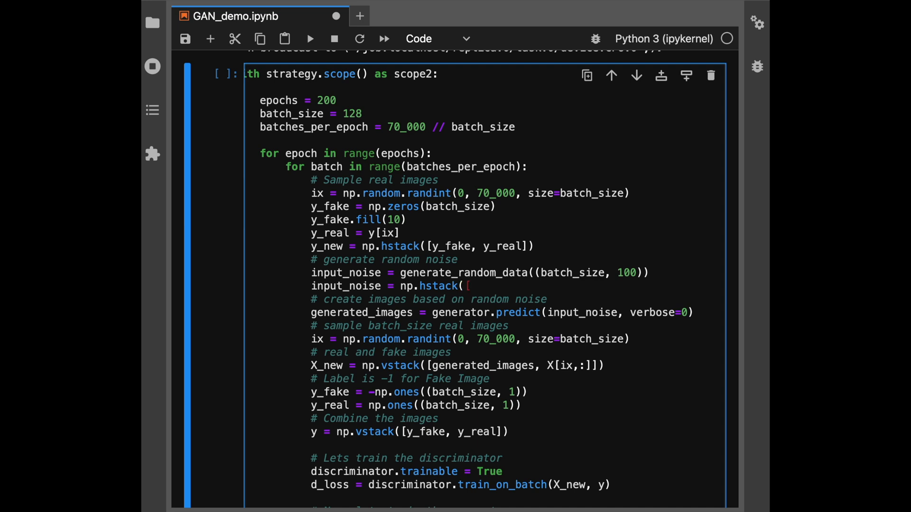
type("input_noise,")
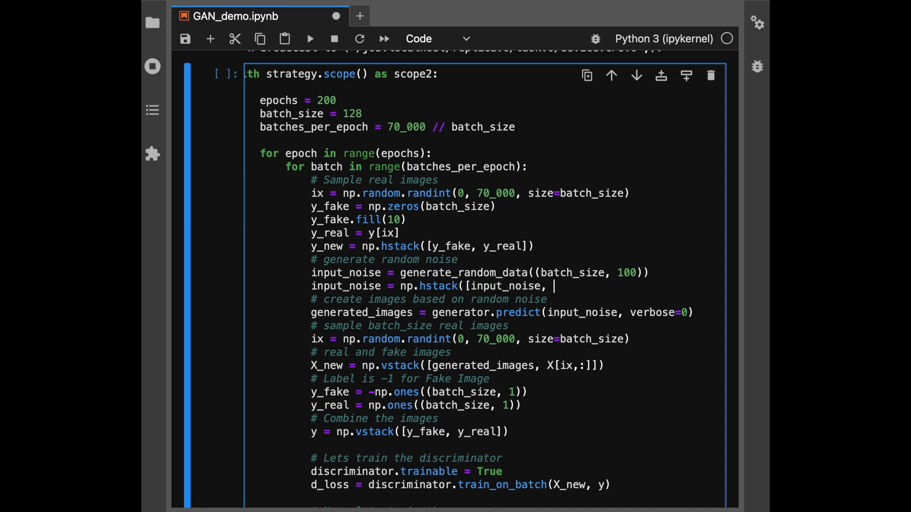
type("y_real]")
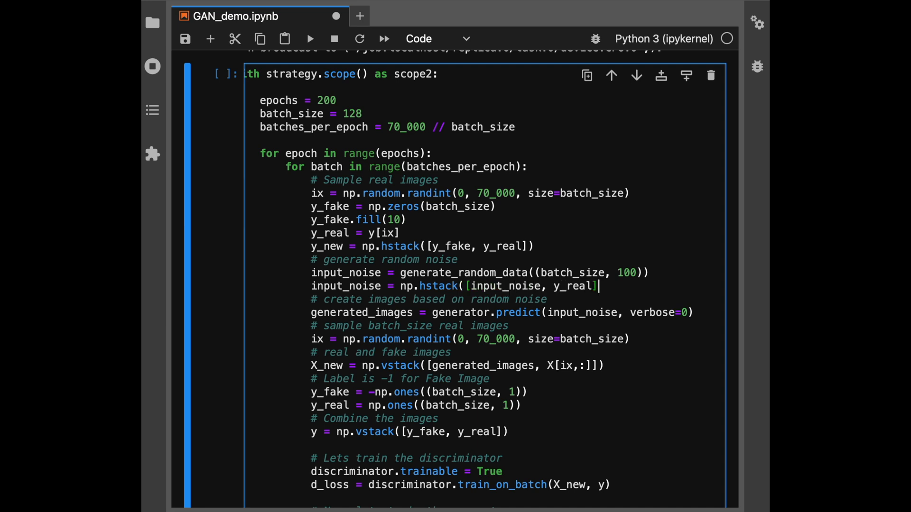
type(")")
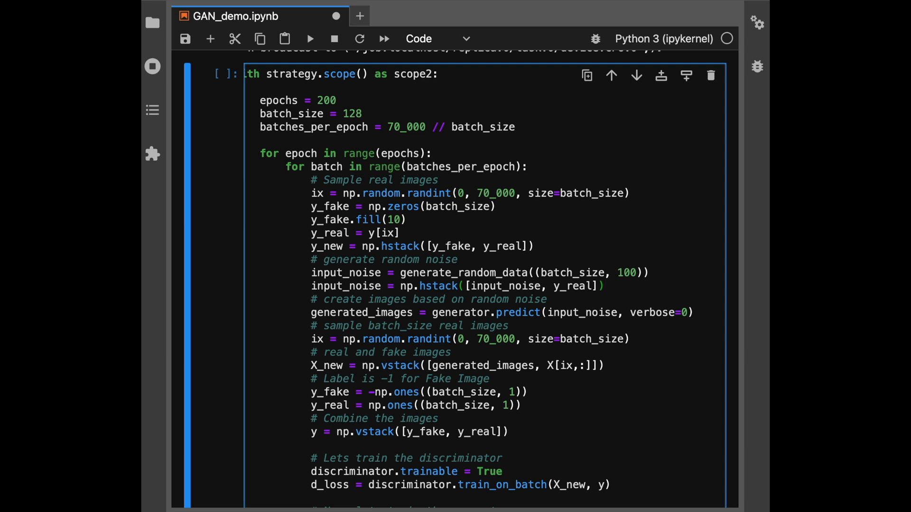
double_click(575, 286)
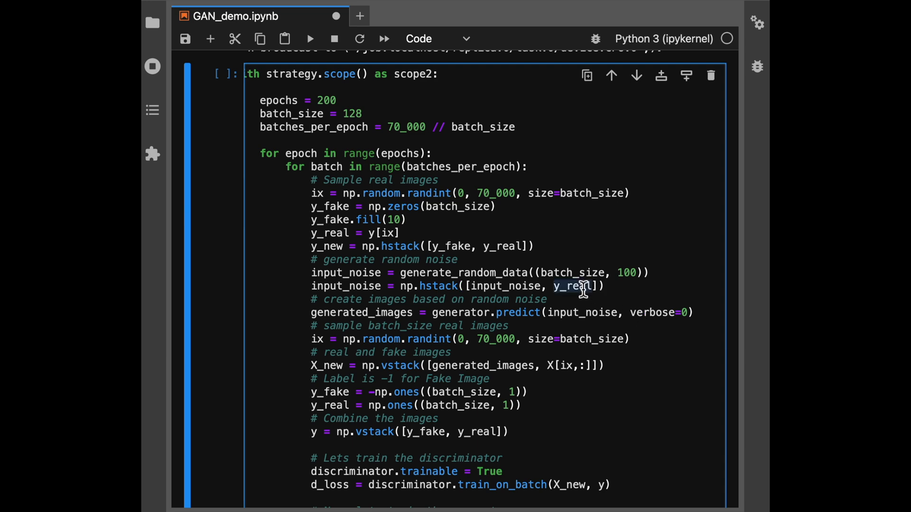
- Add y_real_cat = tf.keras.utils.to_categorical(y_real, num_classes=...) and stack it onto input_noise
type("y_real_cat = tf.ke")
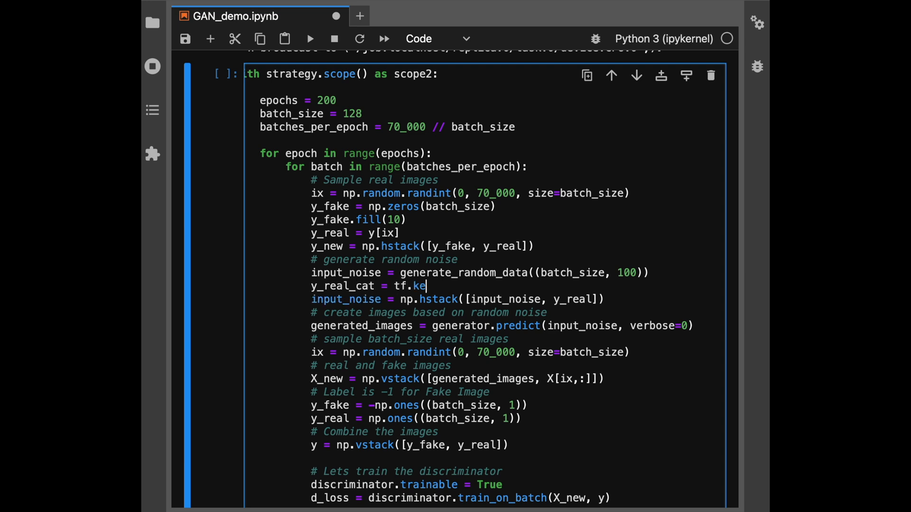
type("ras.utils.to_")
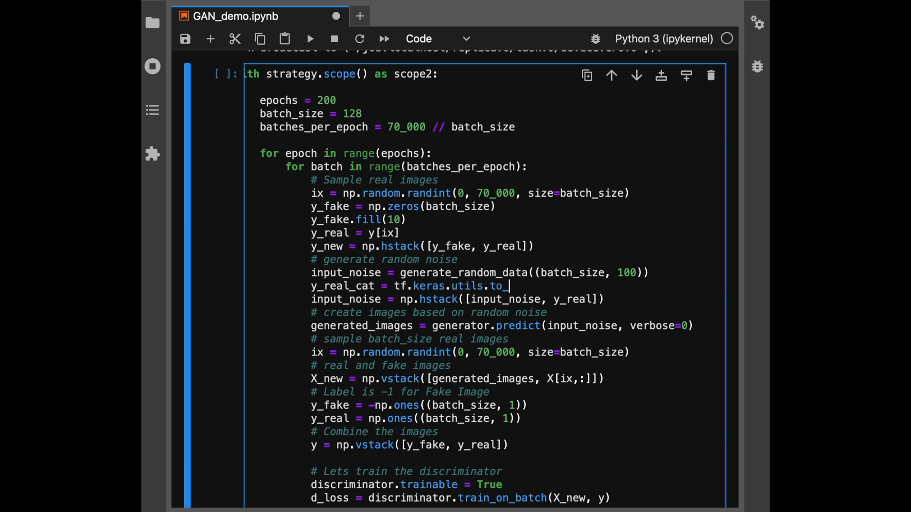
type("categorical(y_real, nuM")
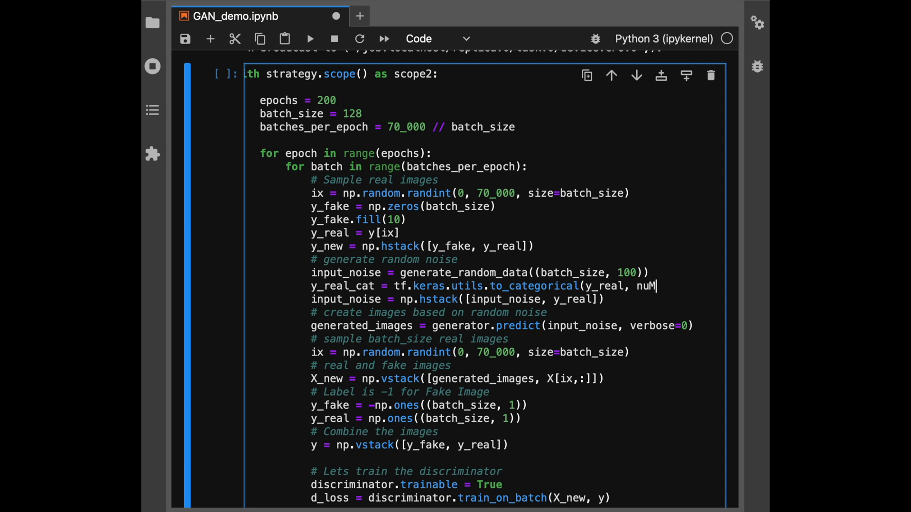
type("num_classes=")
left_click(458, 299)
type("_cat")
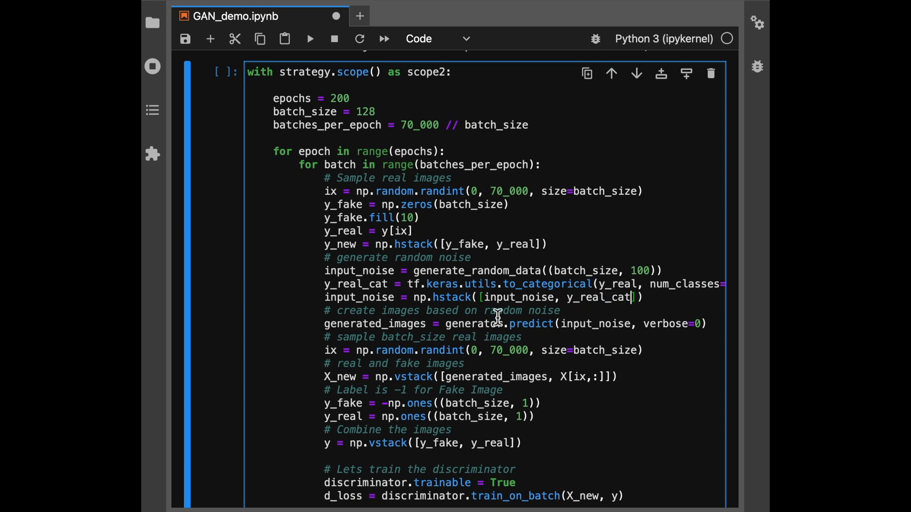
- Delete the old ix, X_new, y_fake, y_real and y vstack lines from the loop
scroll("down", 3)
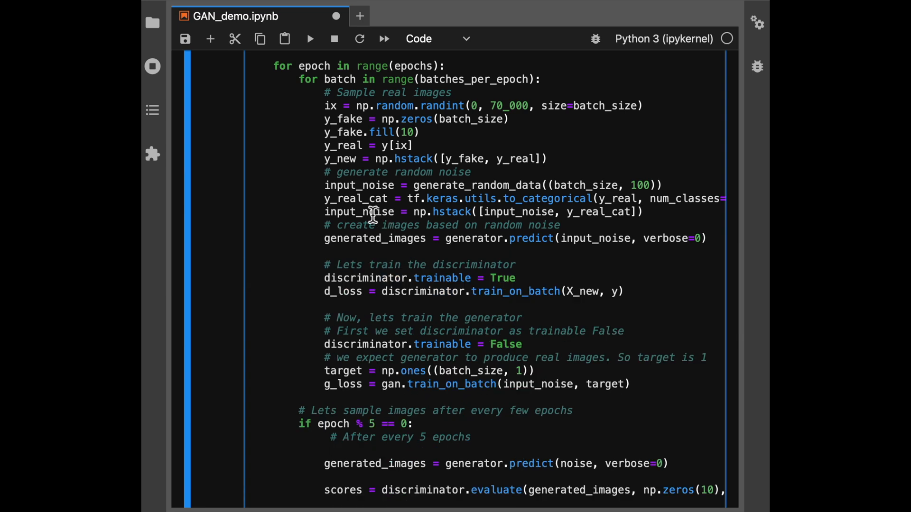
double_click(375, 238)
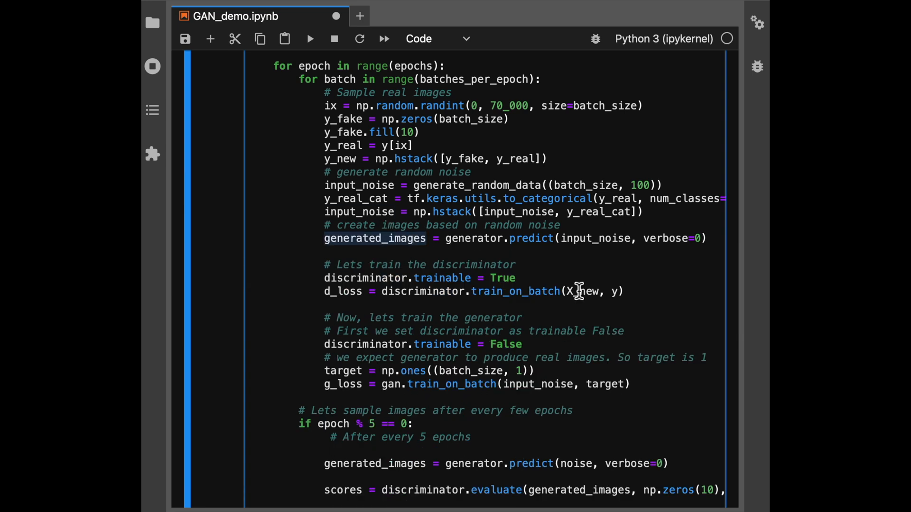